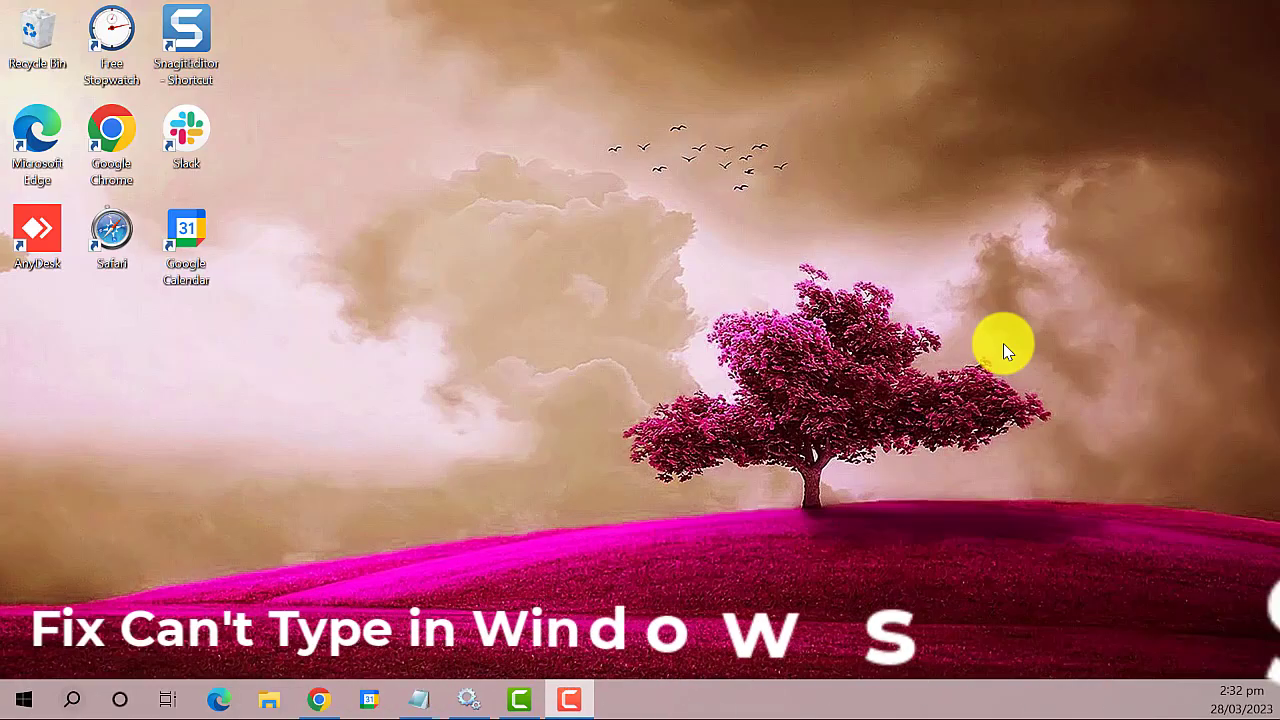
mouse_move(1075, 245)
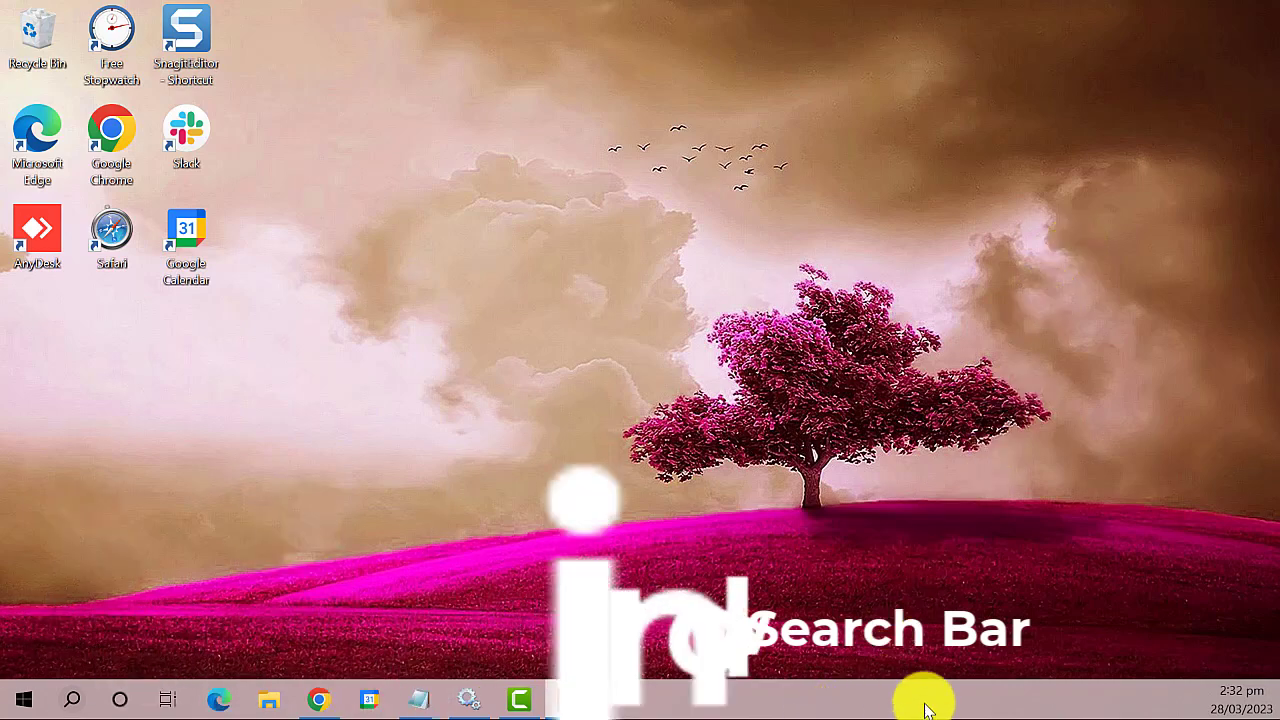
Step: Launch Task Manager from the taskbar's right-click menu
right_click(920, 700)
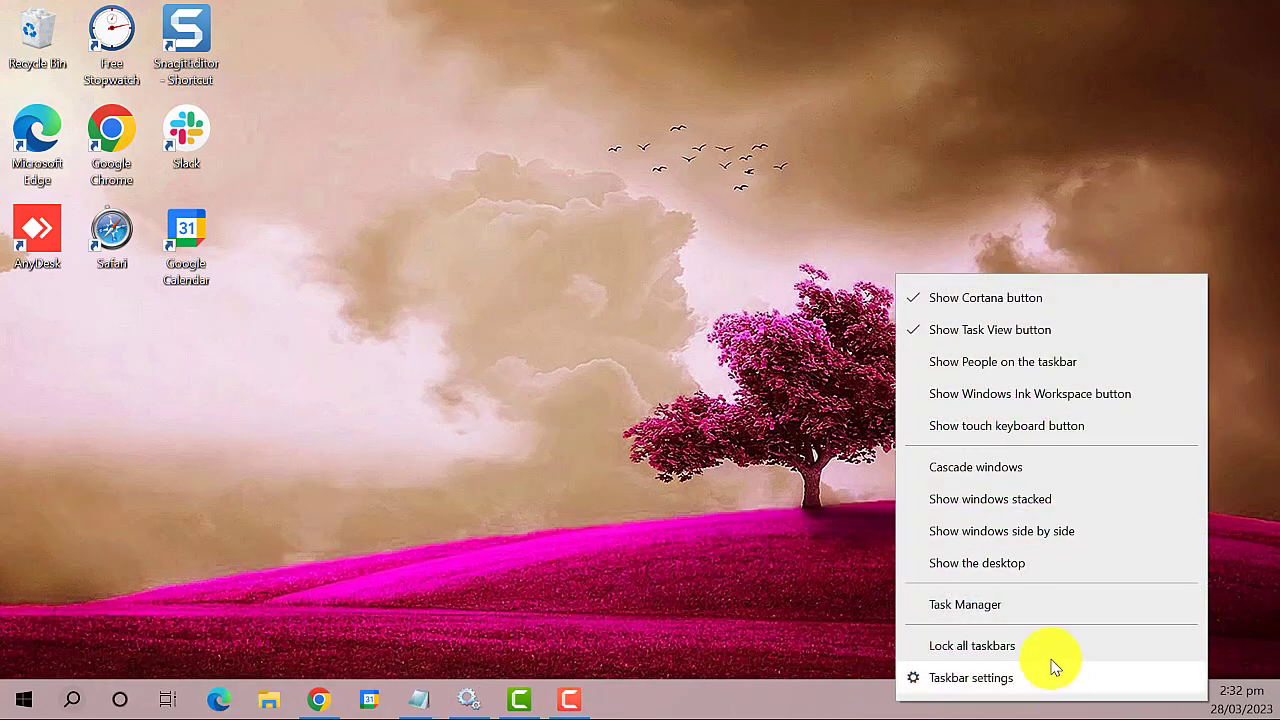
mouse_move(1120, 604)
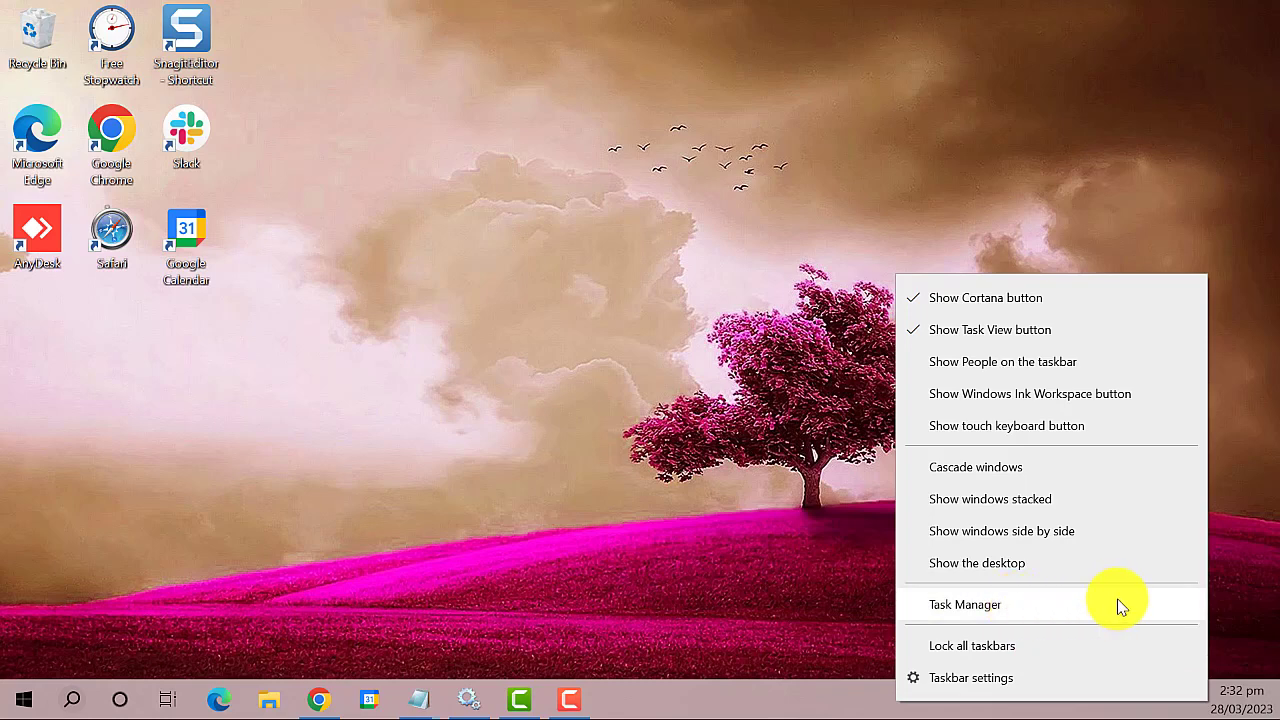
left_click(964, 604)
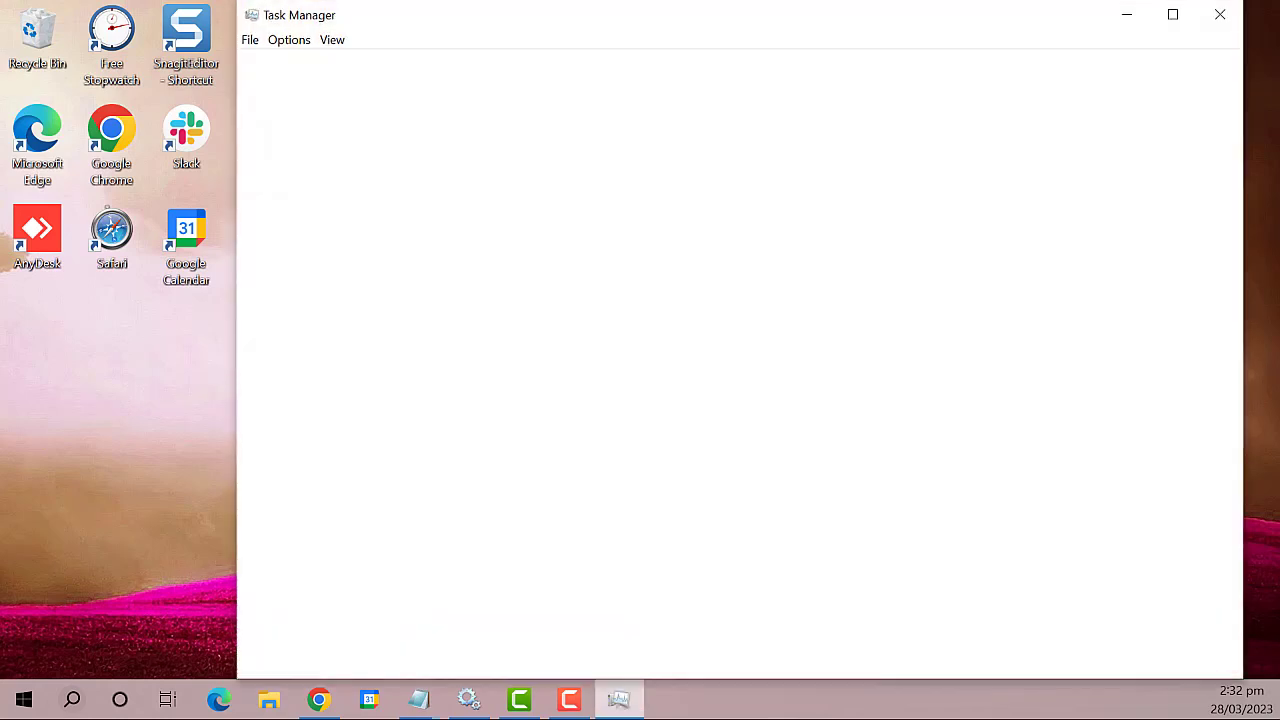
Step: Expand Task Manager to full details and show the Services tab
left_click(319, 654)
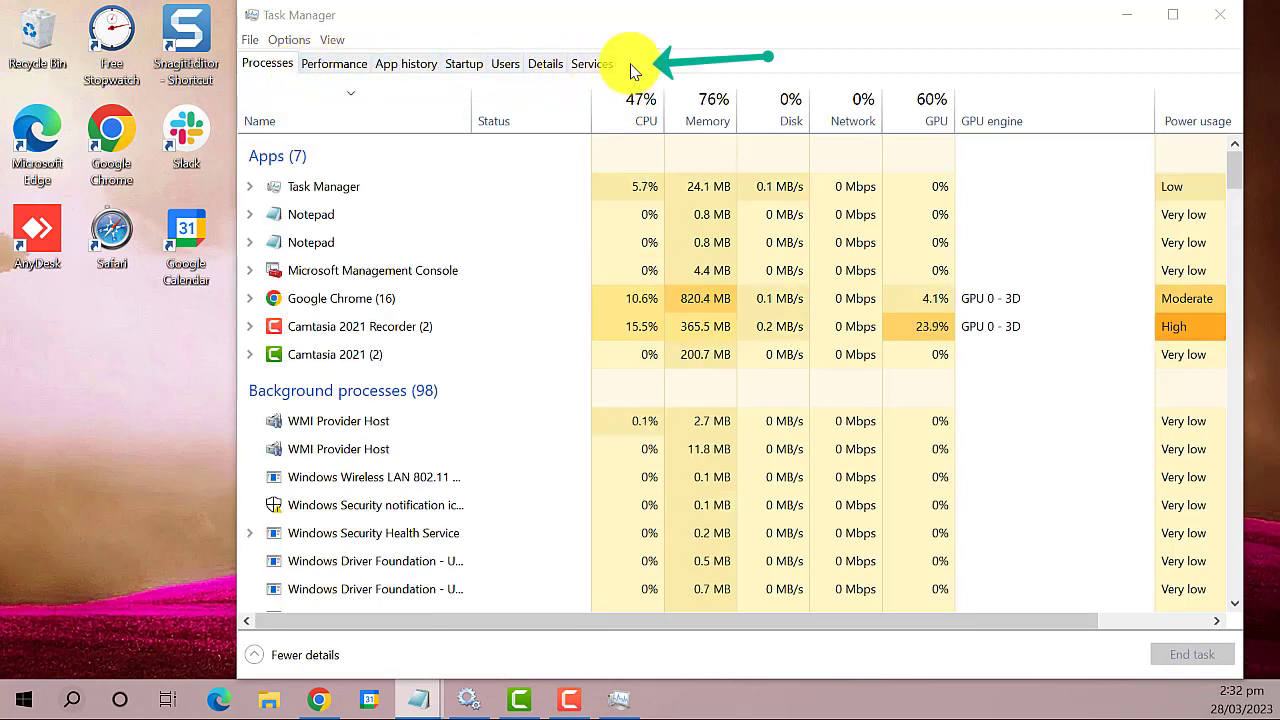
mouse_move(592, 63)
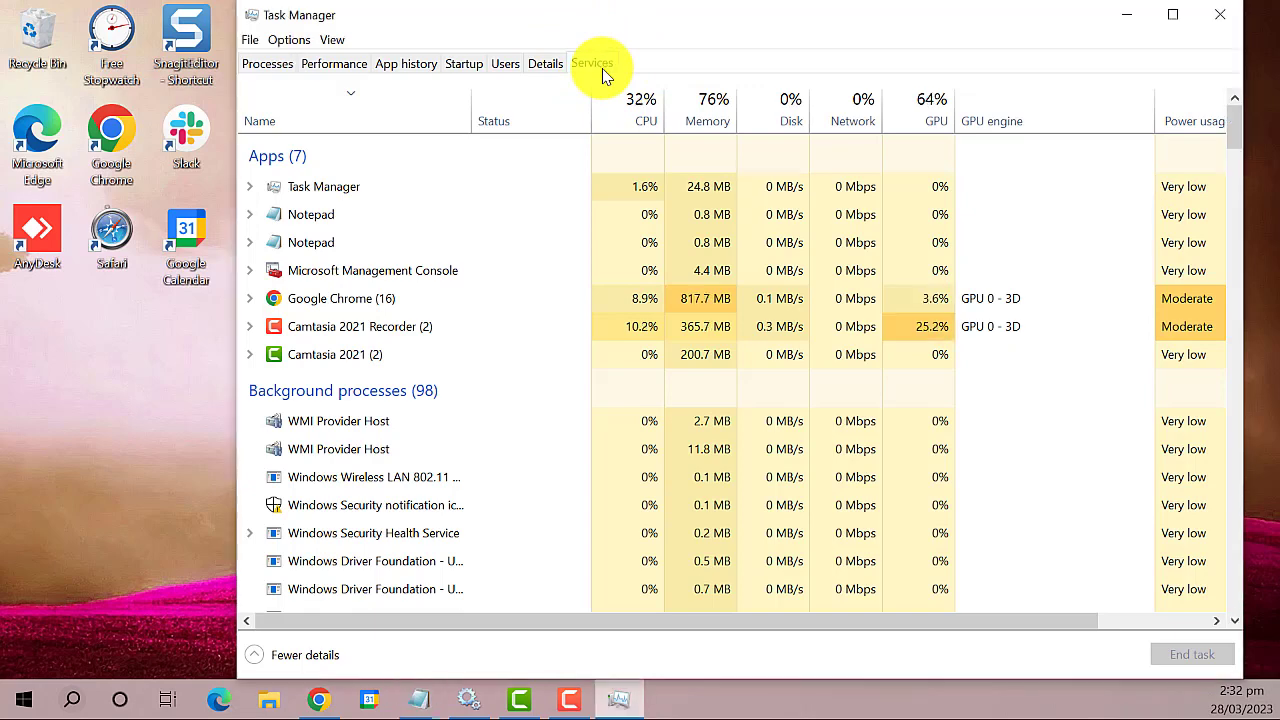
left_click(592, 63)
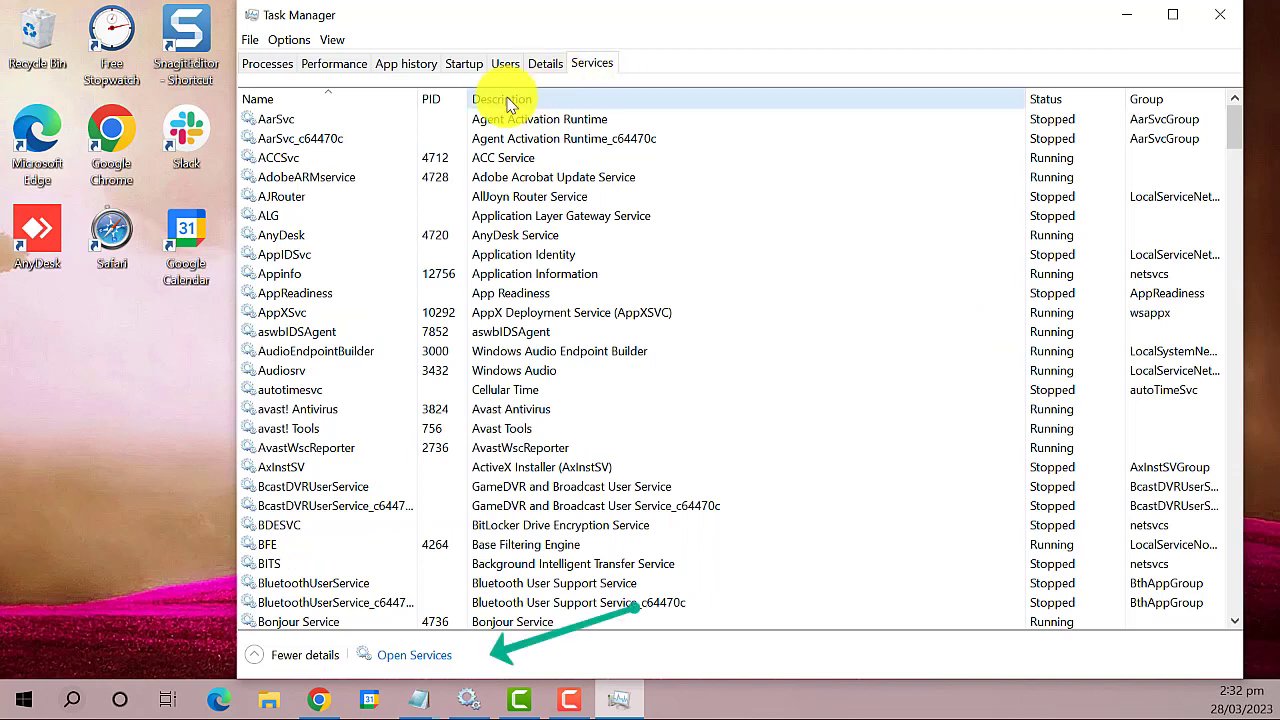
mouse_move(450, 648)
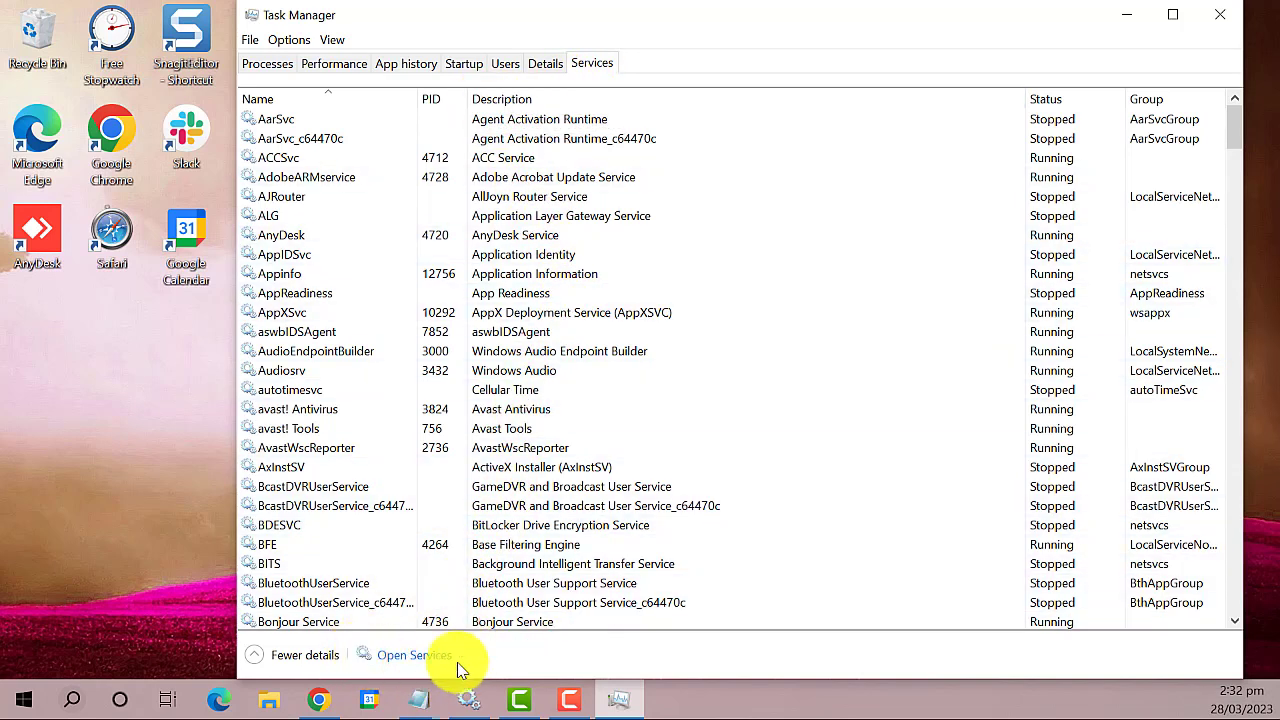
mouse_move(430, 660)
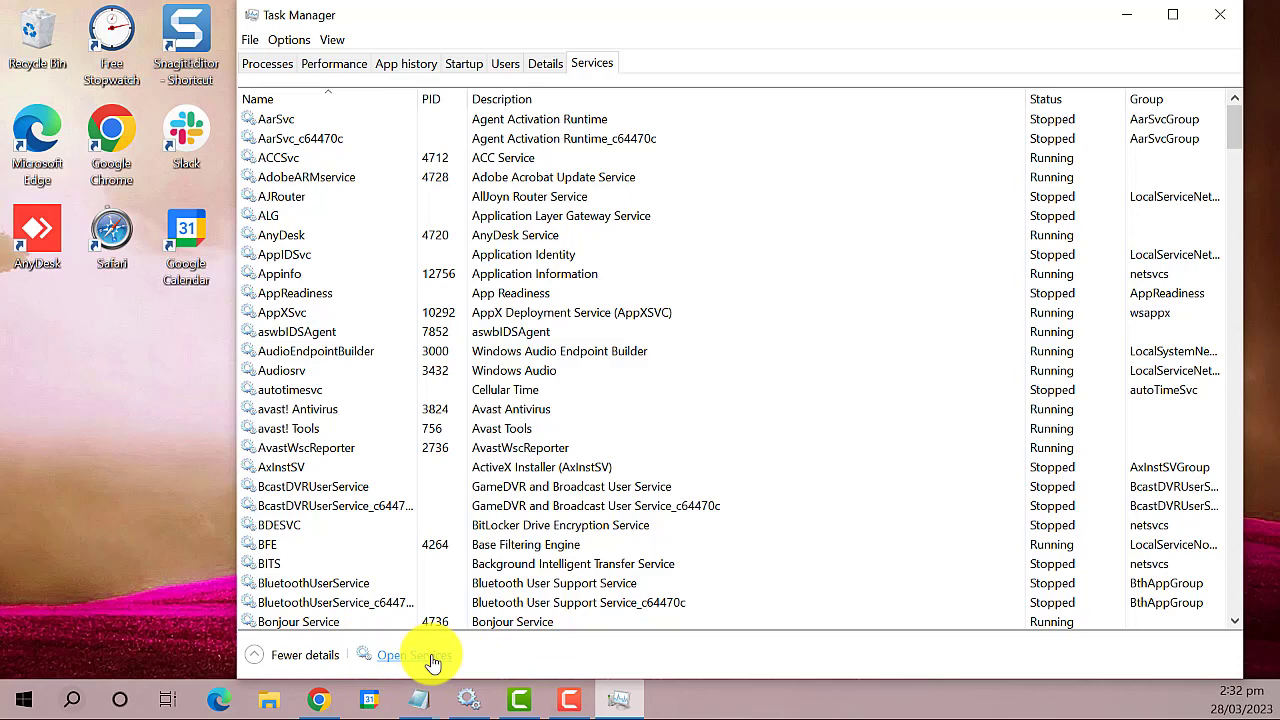
Step: Open the Services console and scroll down to the Windows Search entry
left_click(414, 655)
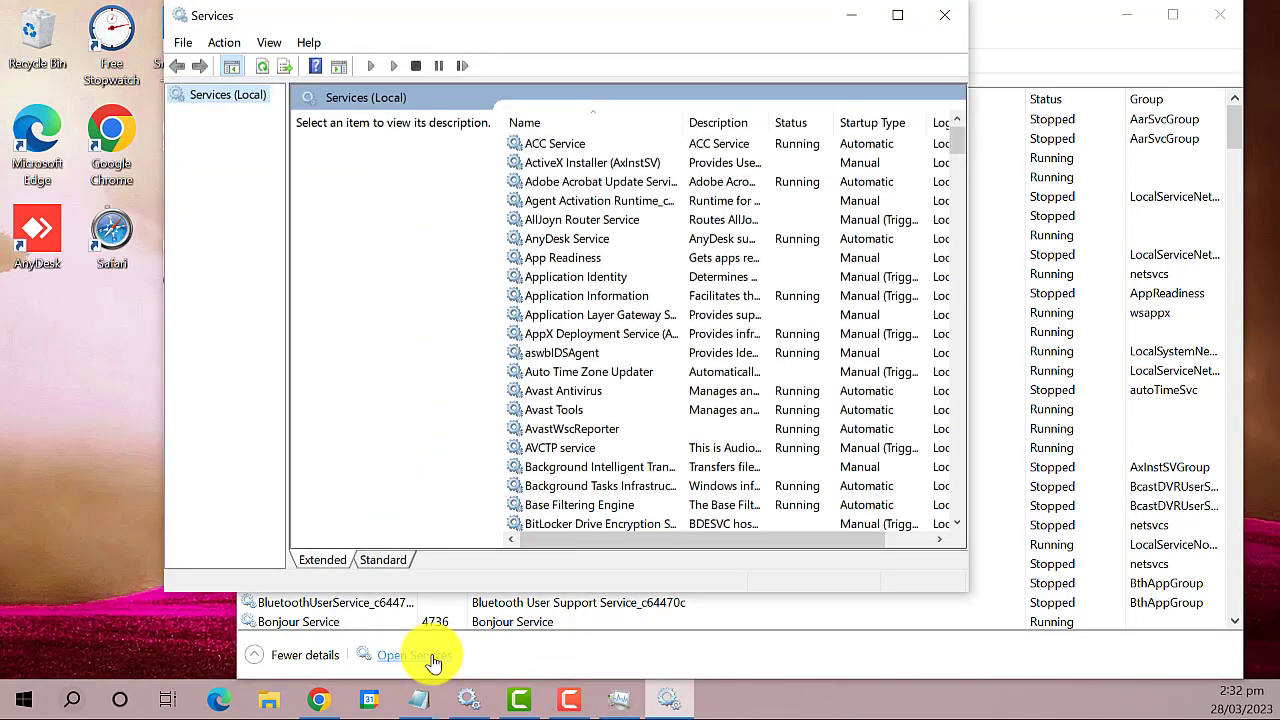
mouse_move(655, 78)
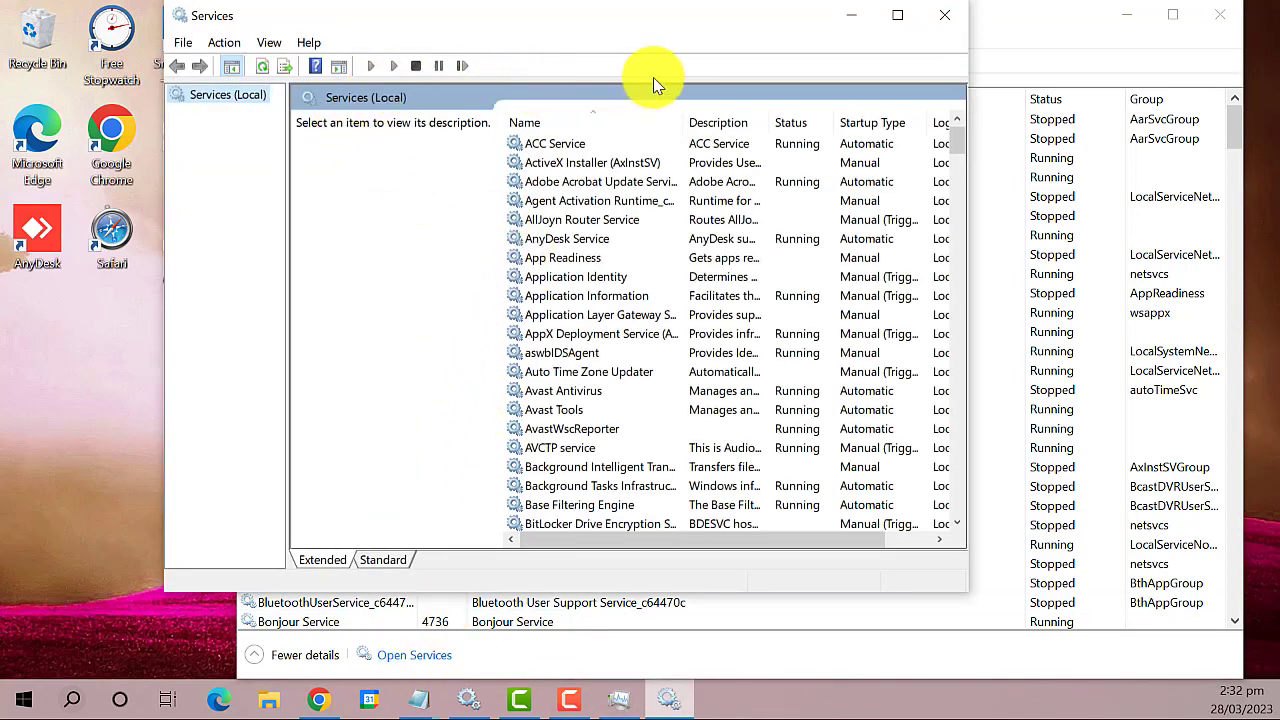
scroll("down", 3)
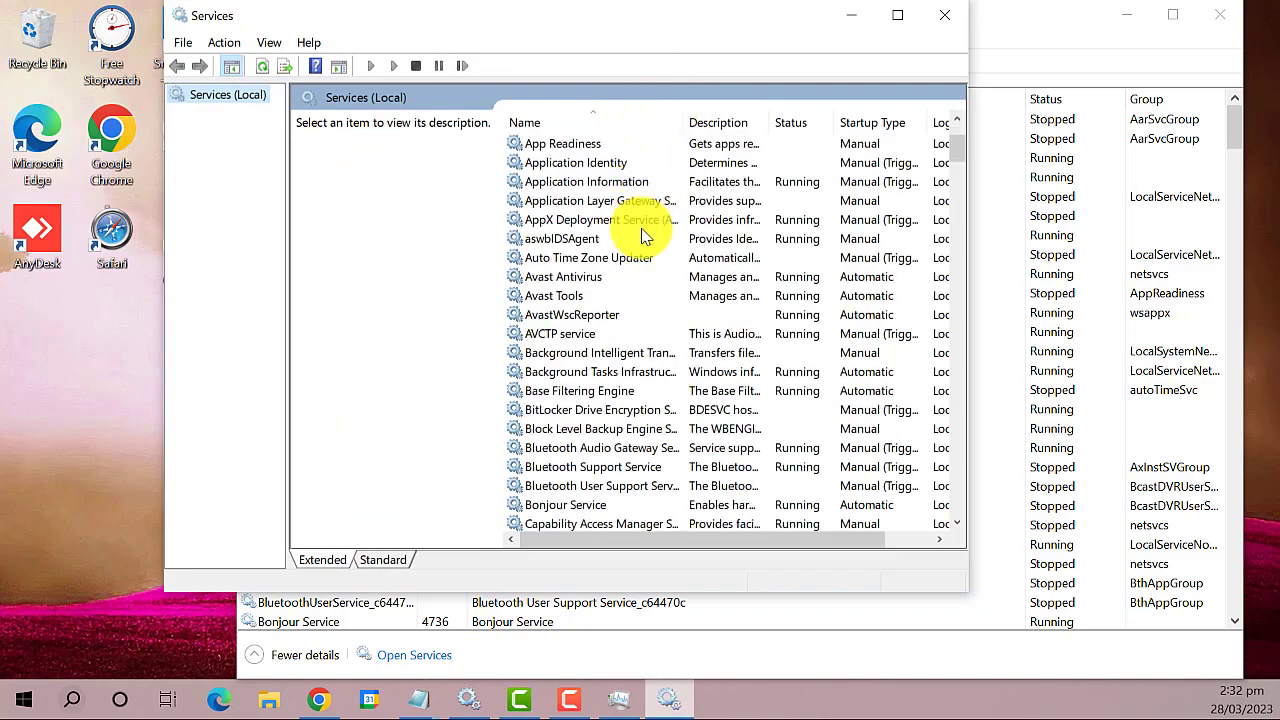
scroll("down", 3)
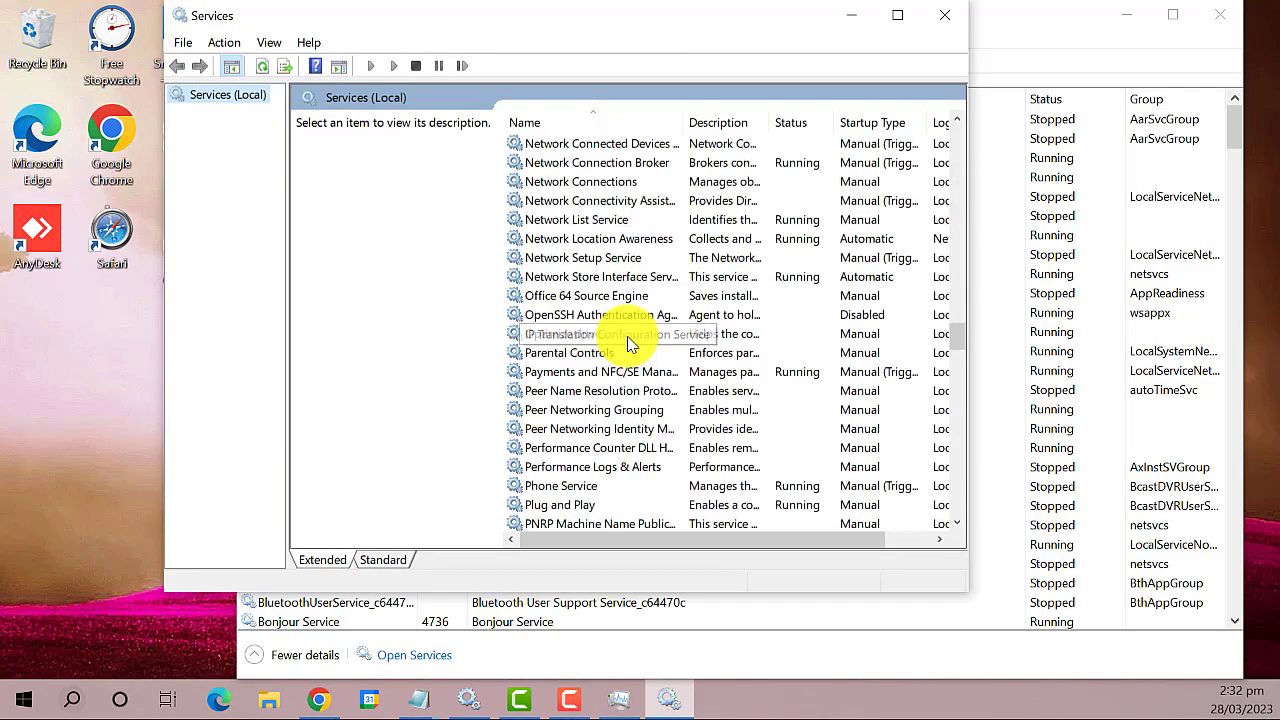
scroll("down", 3)
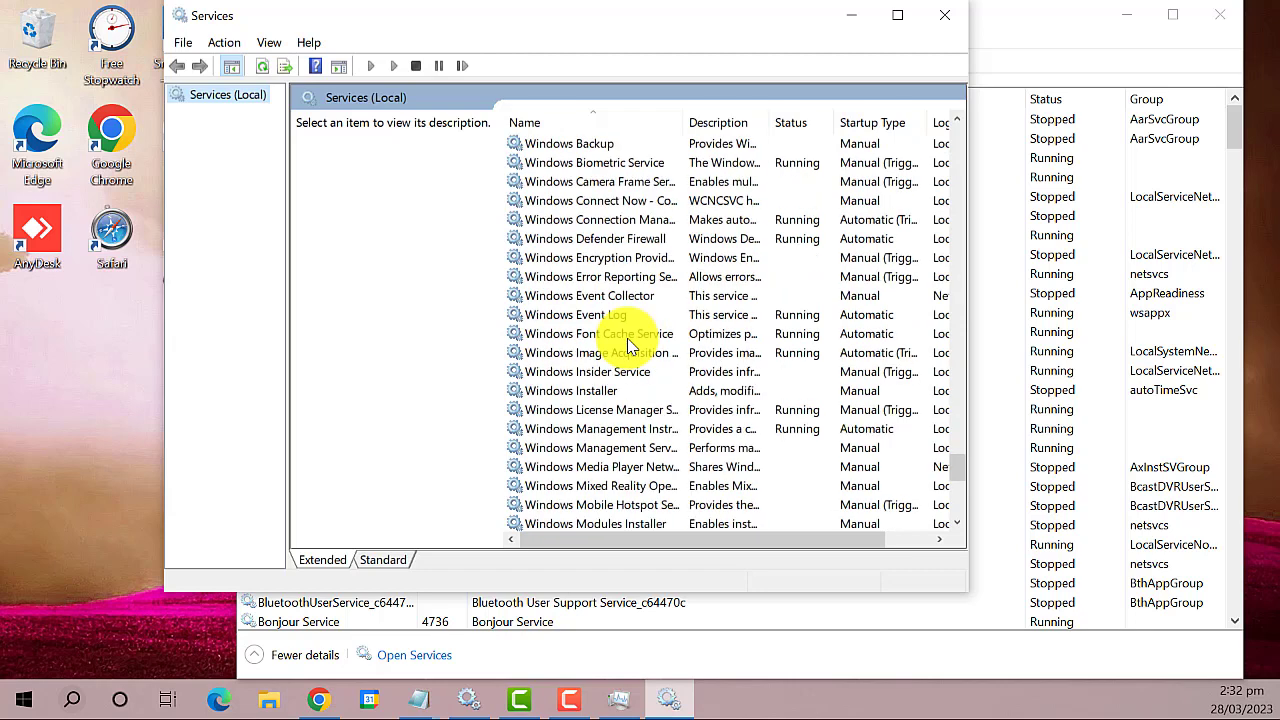
scroll("down", 3)
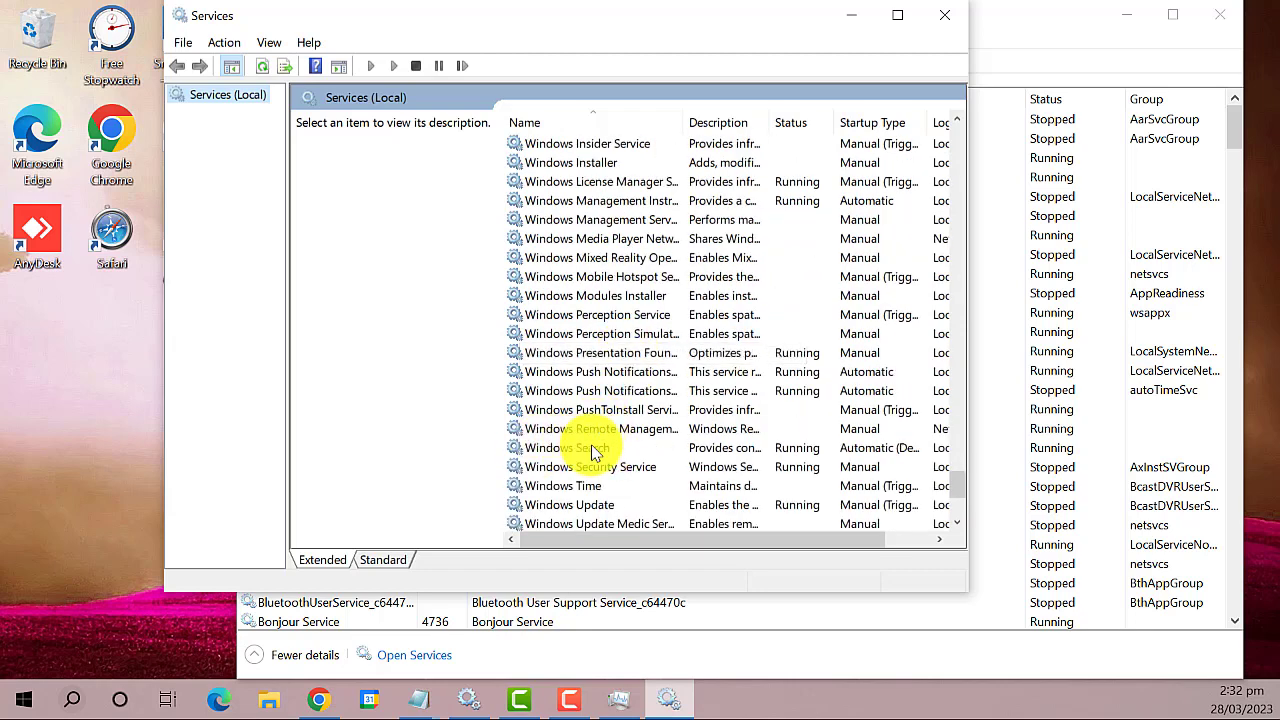
Step: Restart the Windows Search service from its right-click menu
right_click(565, 447)
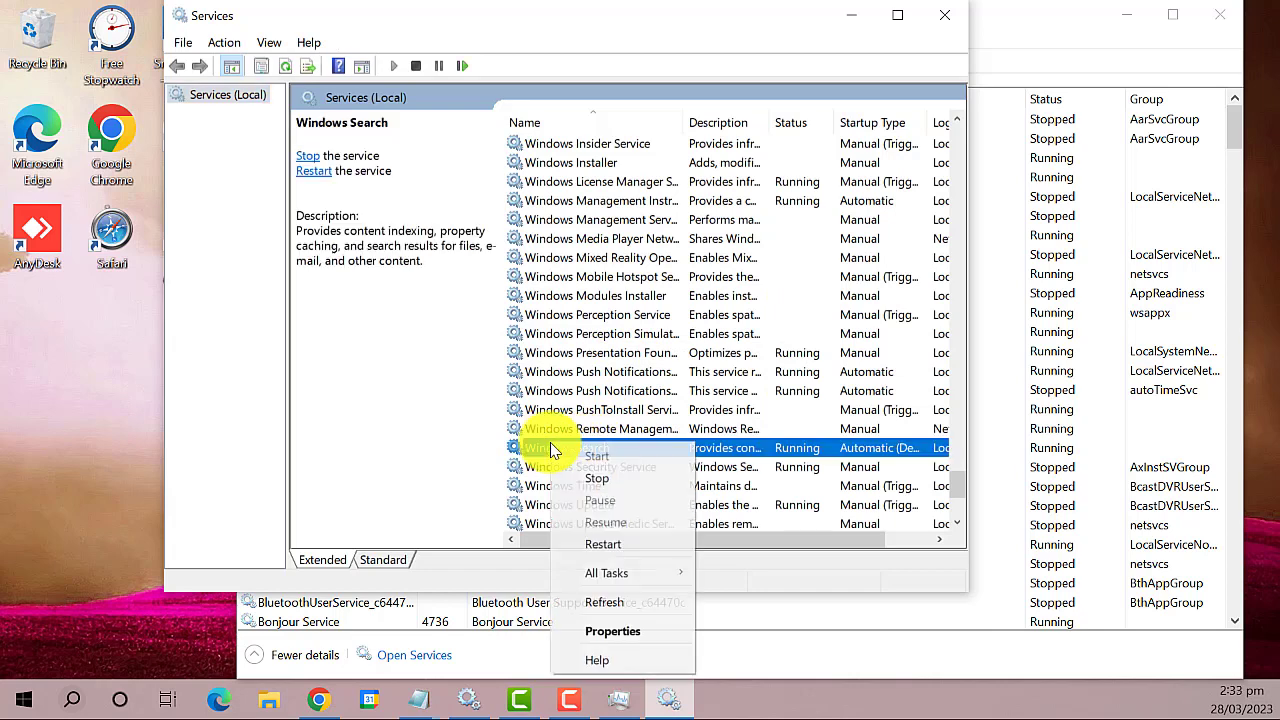
mouse_move(603, 543)
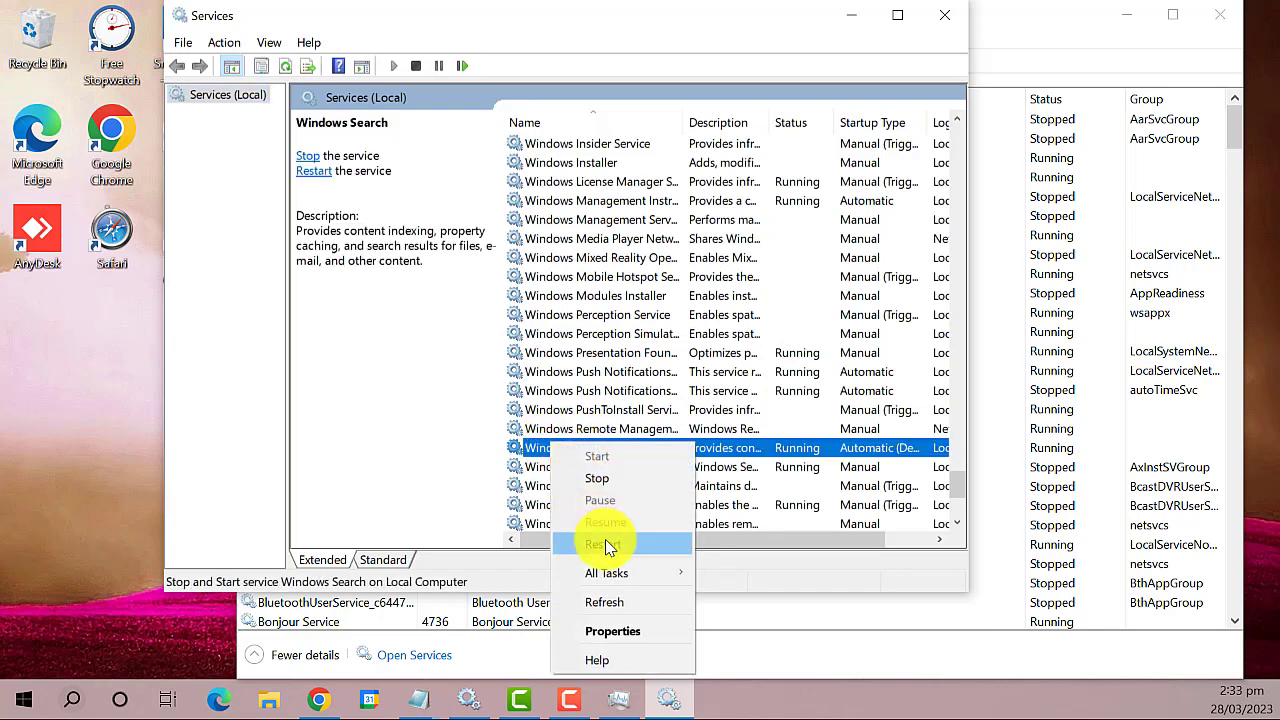
left_click(601, 543)
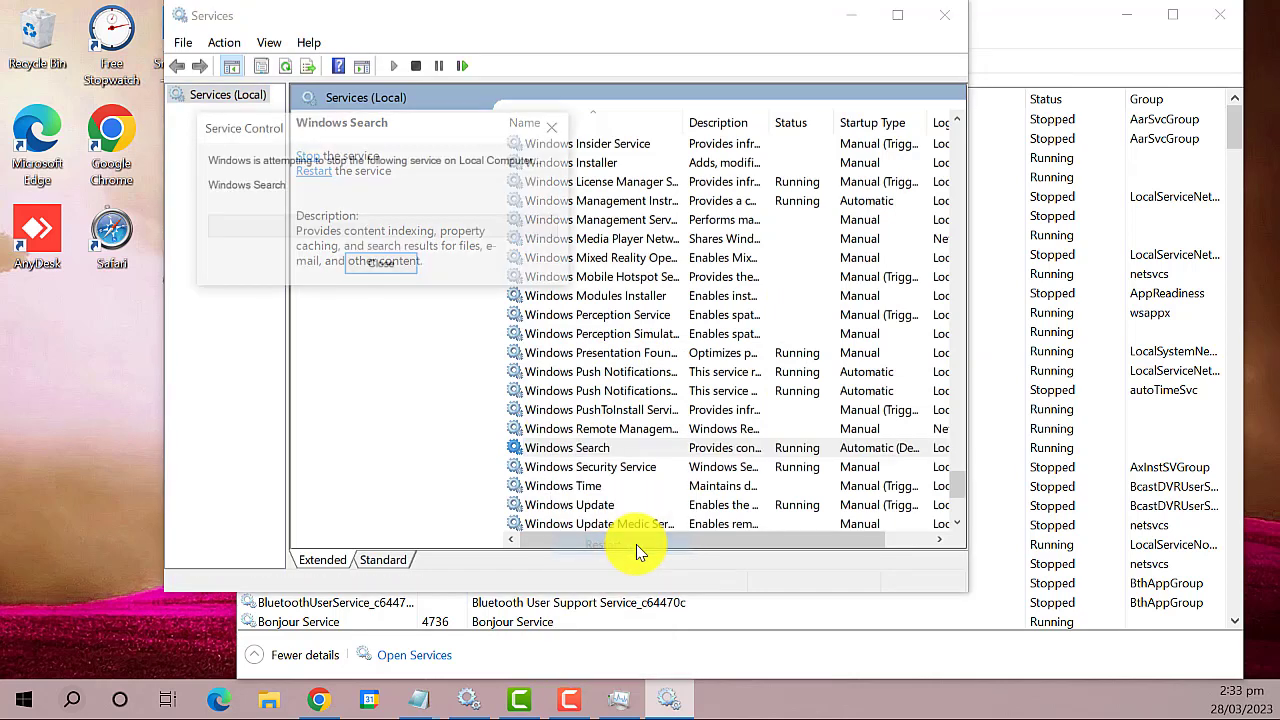
left_click(313, 170)
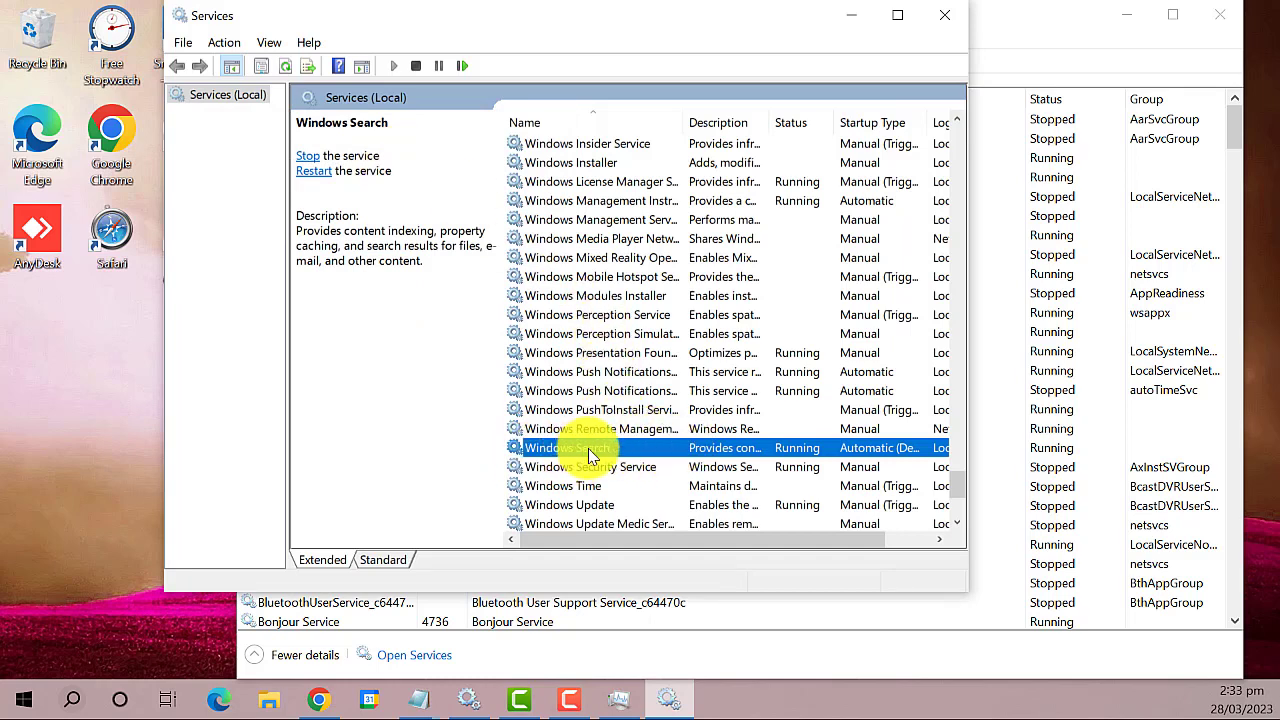
Step: Set Windows Search's startup type to Automatic in its Properties and save
right_click(568, 447)
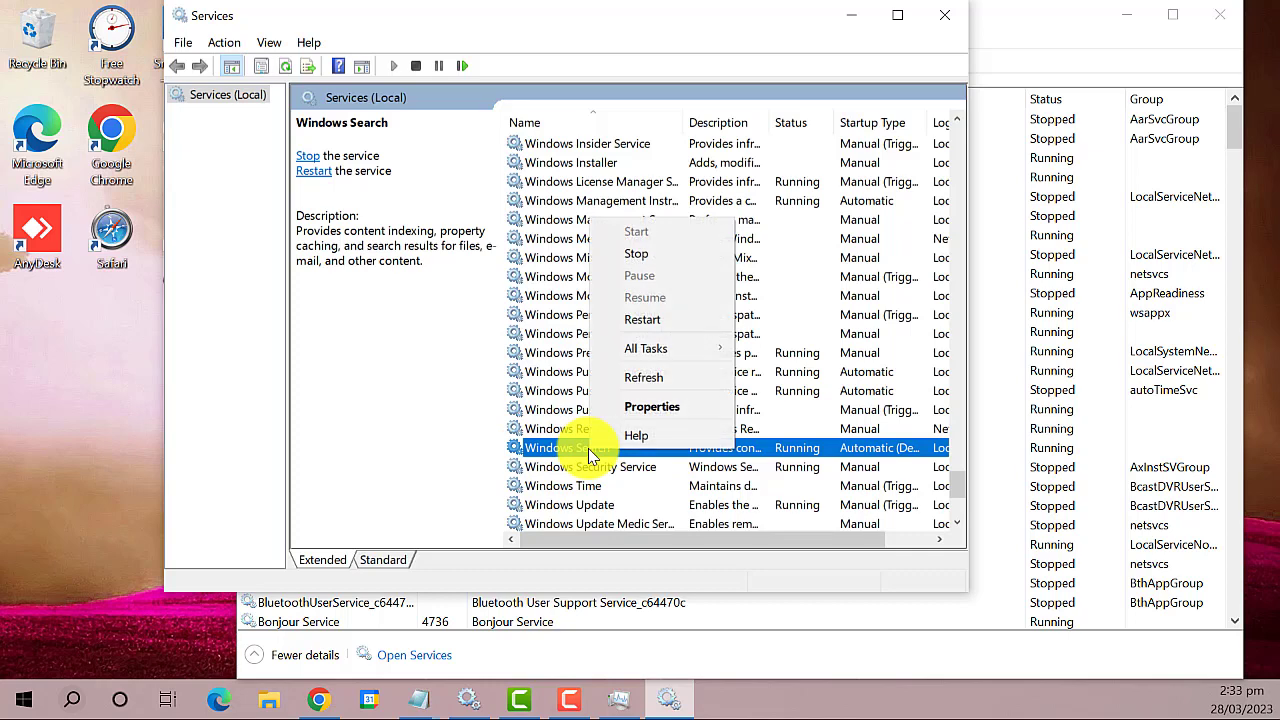
mouse_move(636, 435)
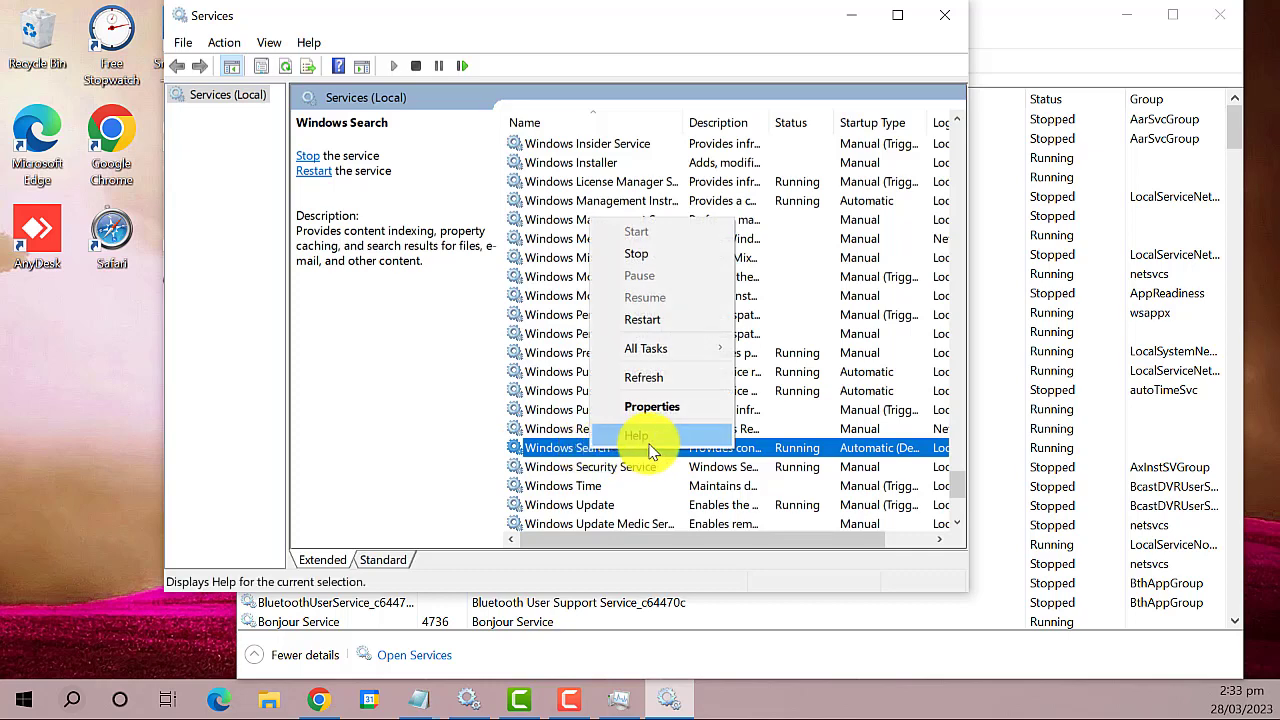
mouse_move(652, 406)
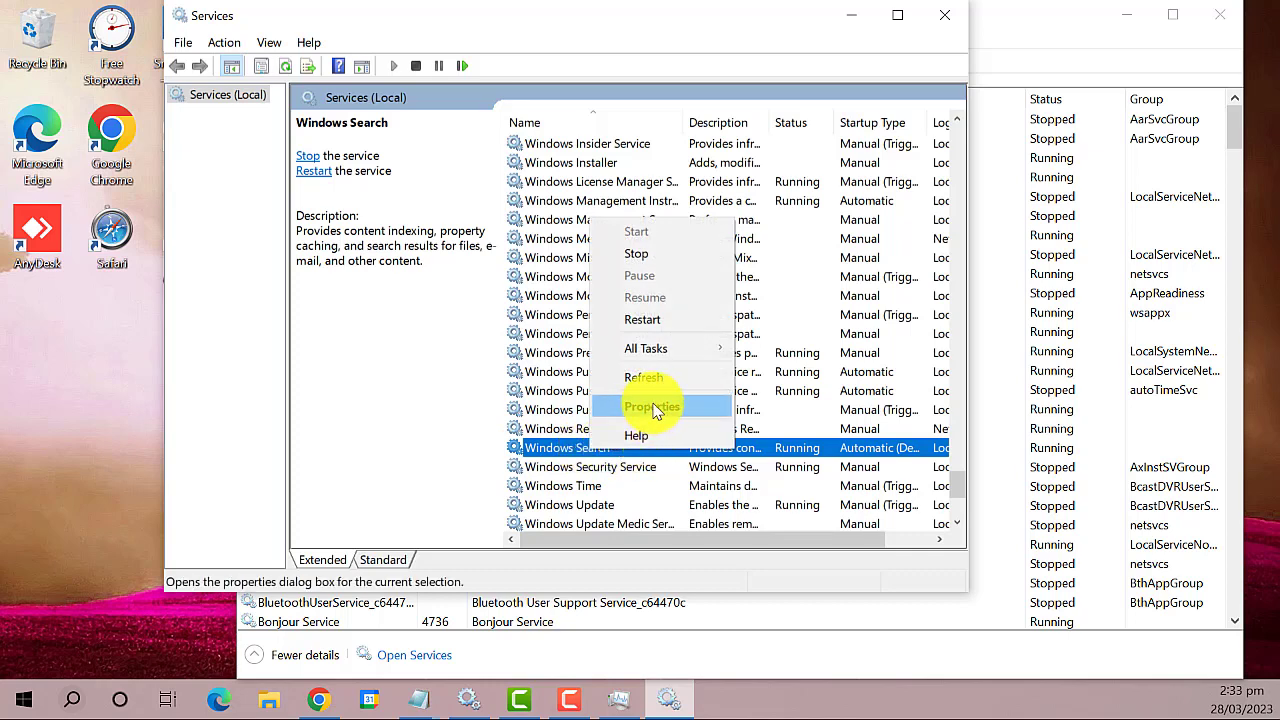
left_click(653, 407)
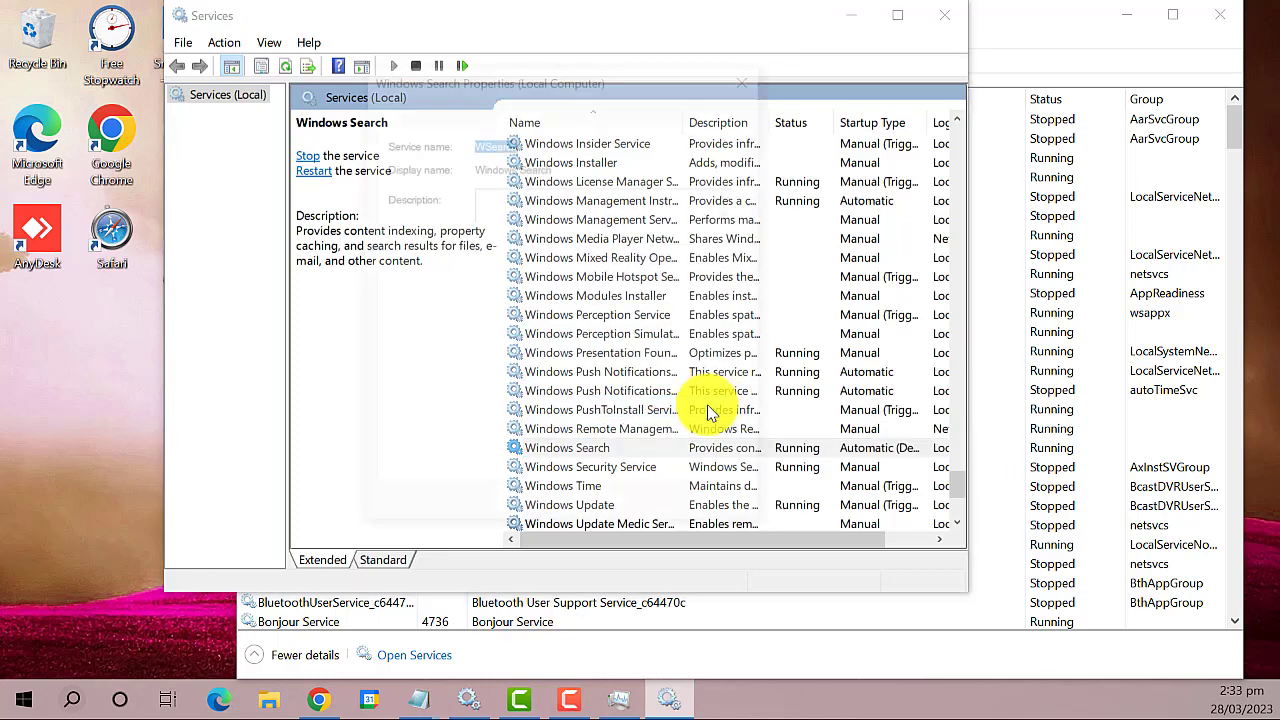
double_click(567, 447)
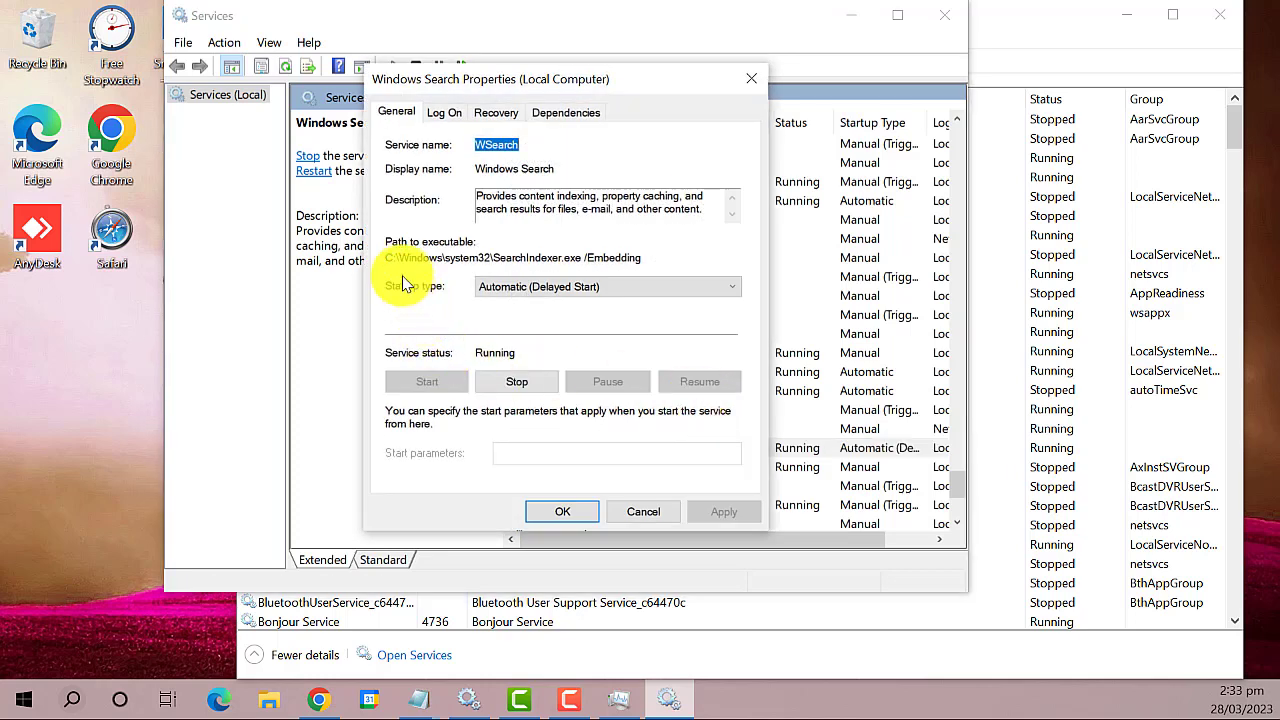
mouse_move(490, 333)
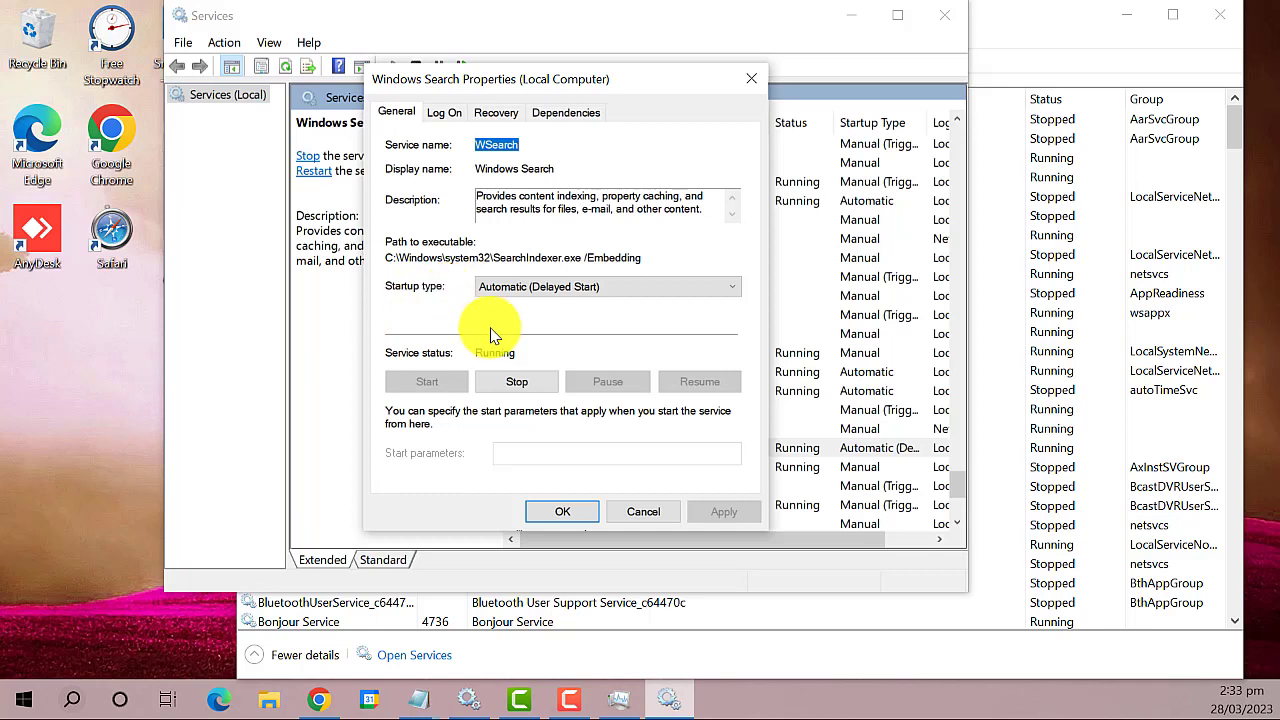
left_click(731, 286)
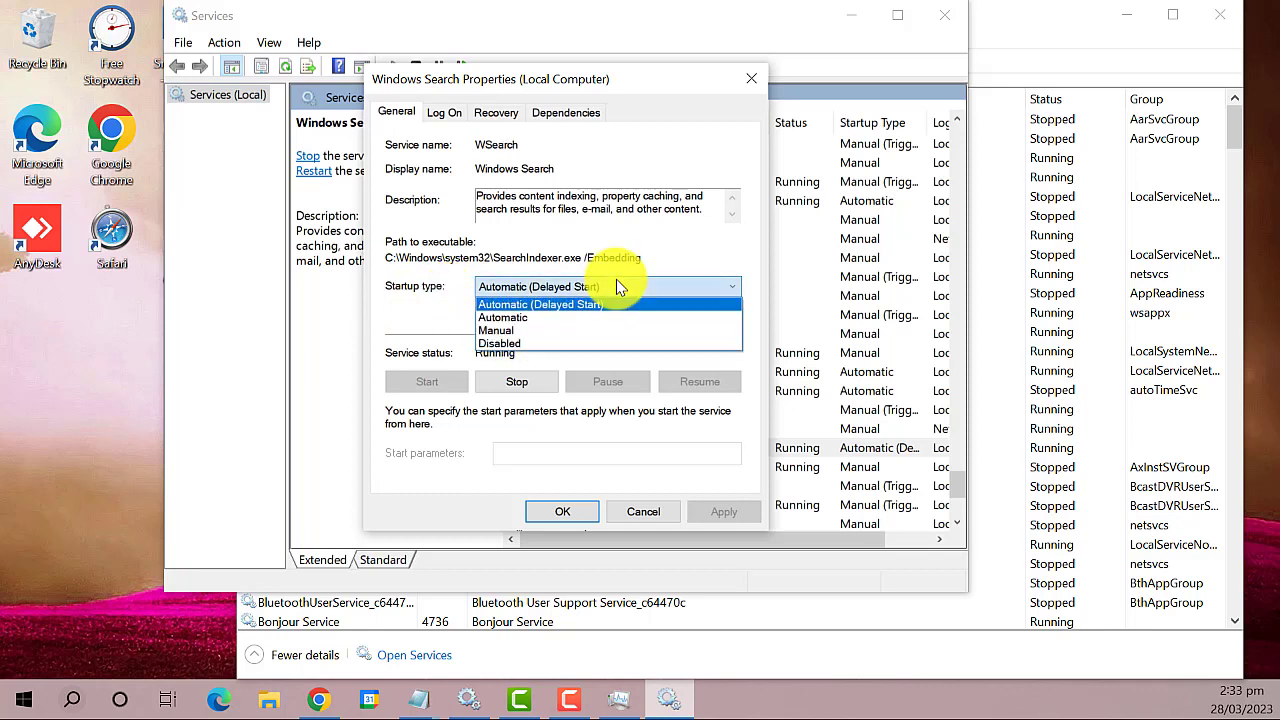
mouse_move(540, 318)
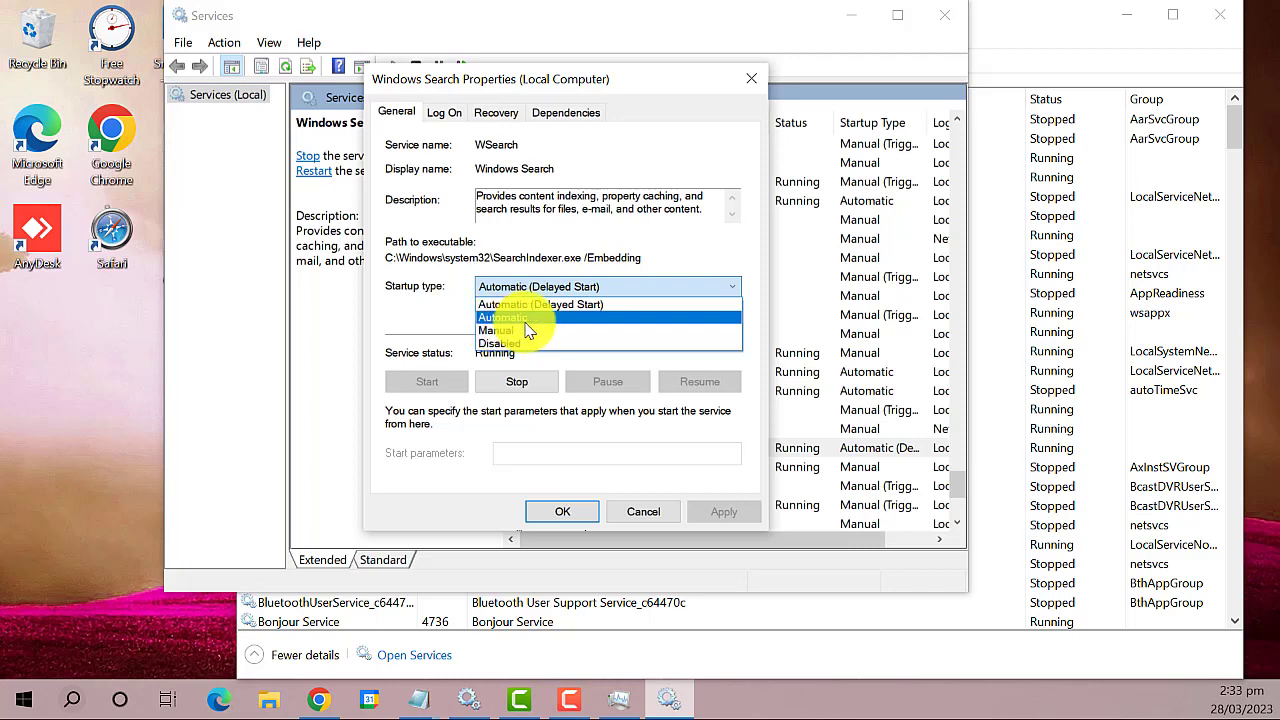
left_click(502, 317)
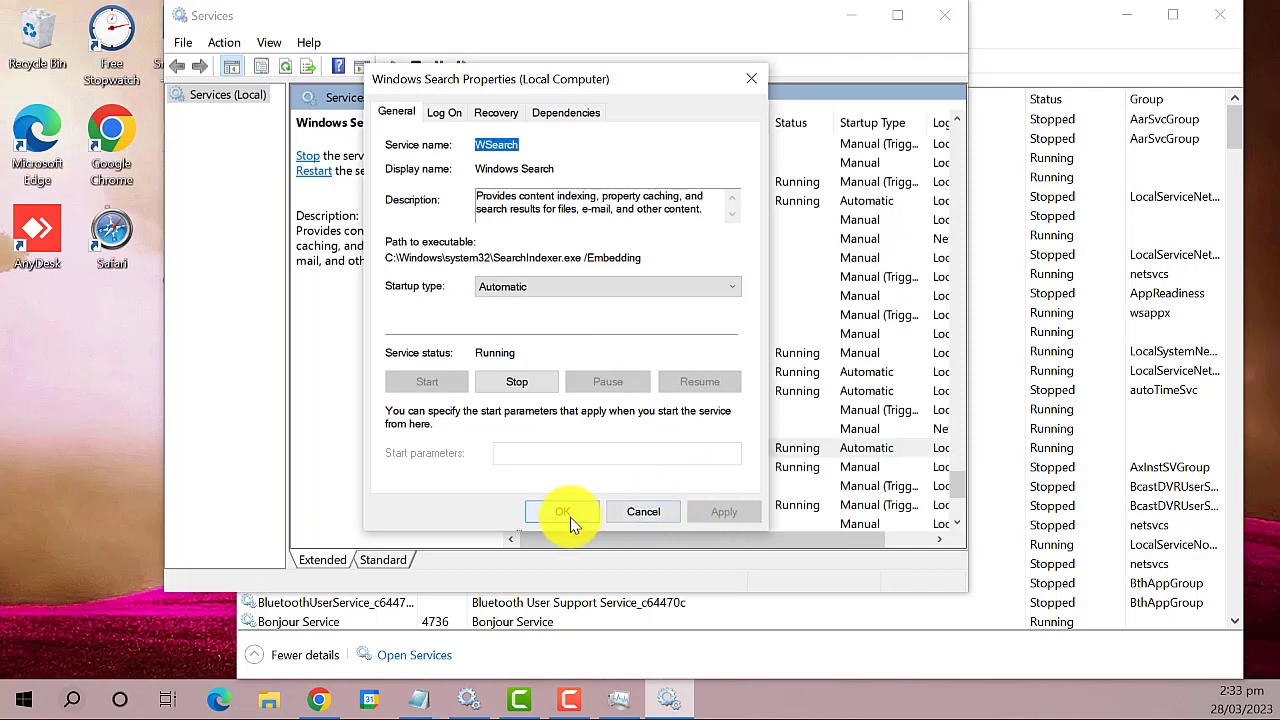
left_click(563, 511)
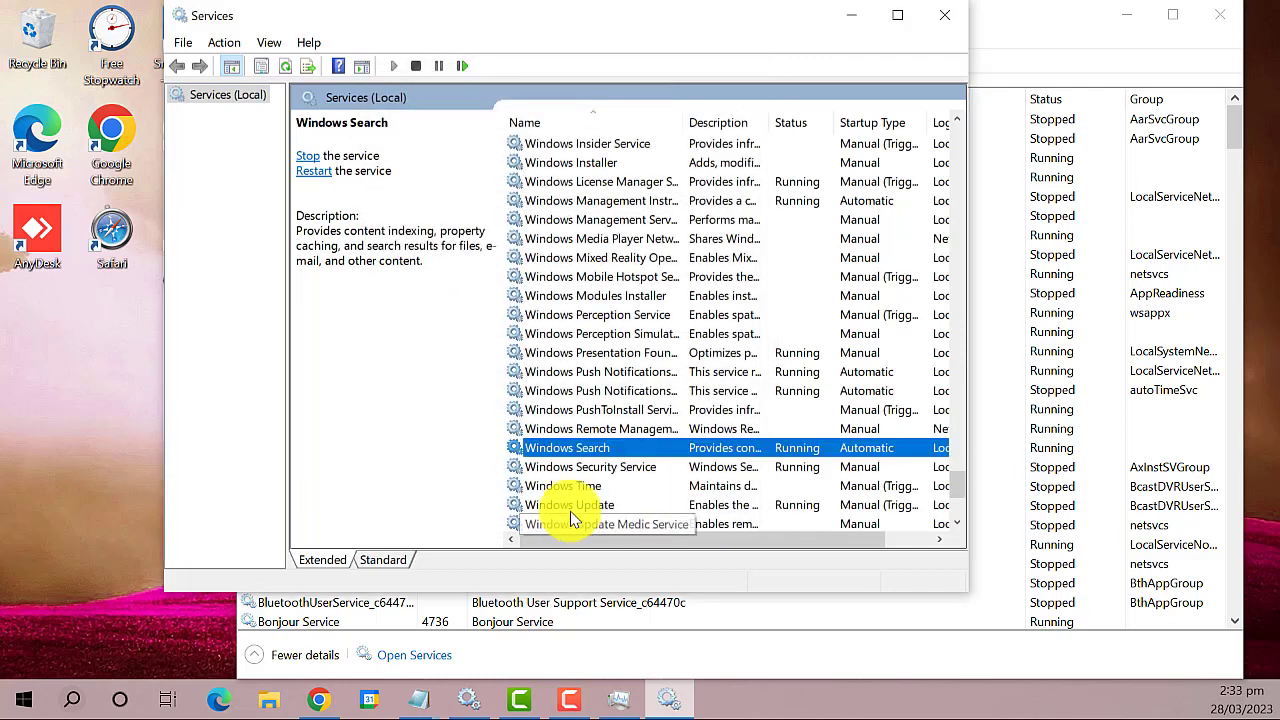
mouse_move(635, 460)
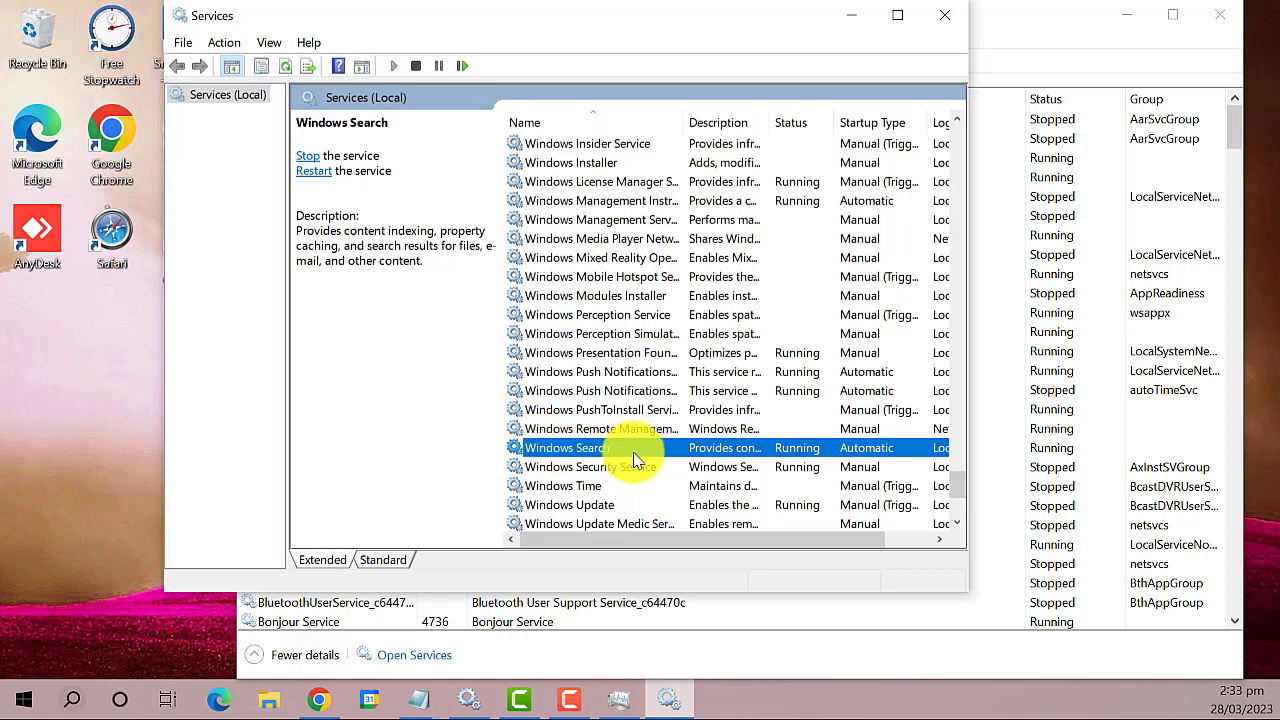
mouse_move(610, 455)
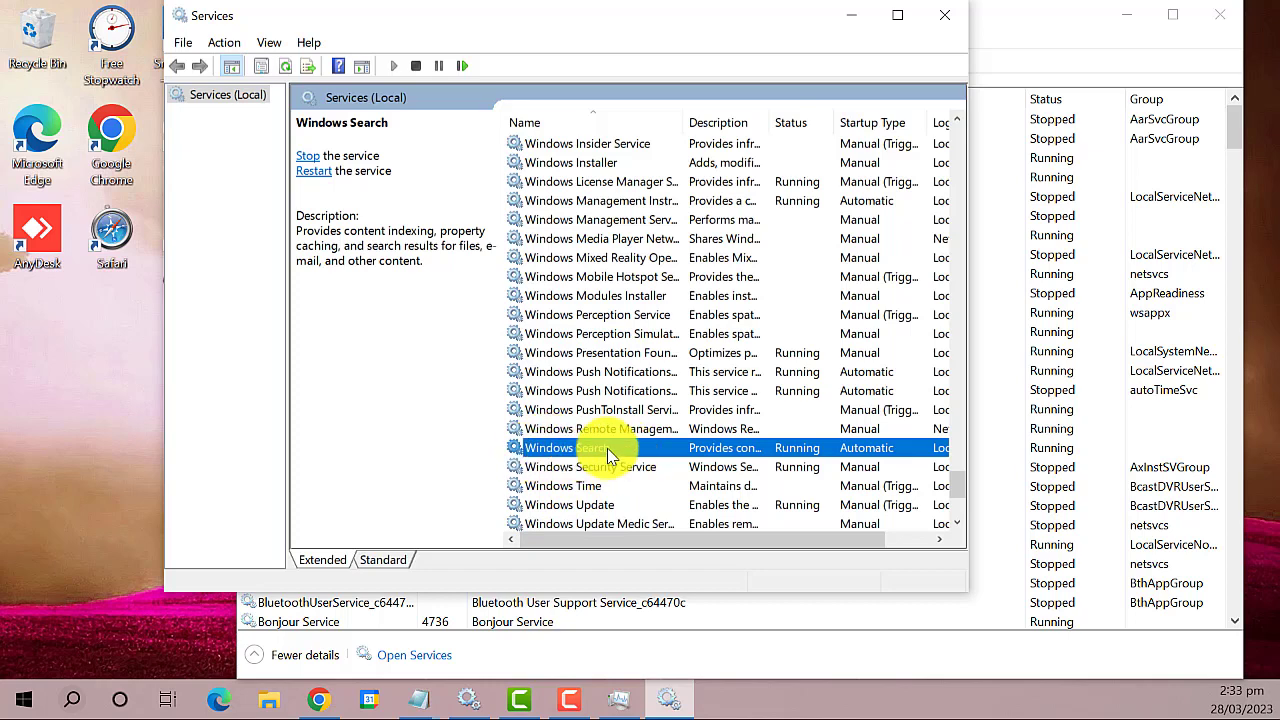
Step: Restart Windows Search again via its right-click Restart option
right_click(565, 447)
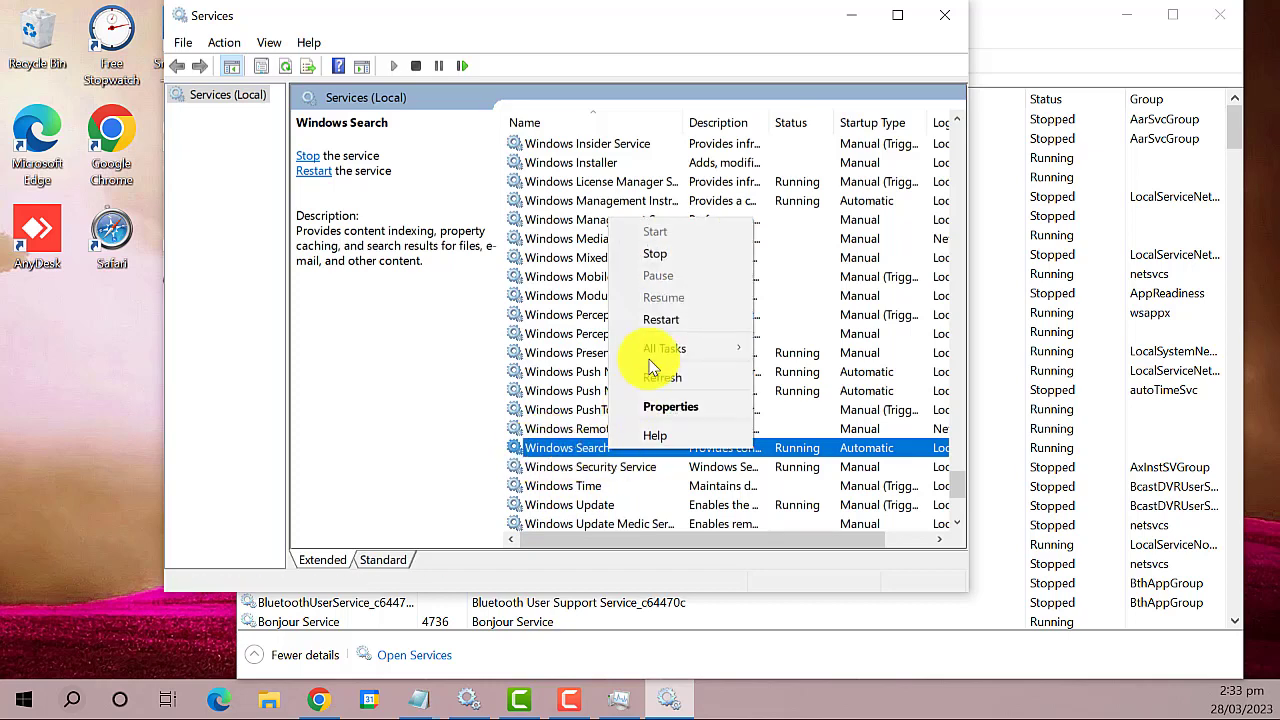
mouse_move(661, 319)
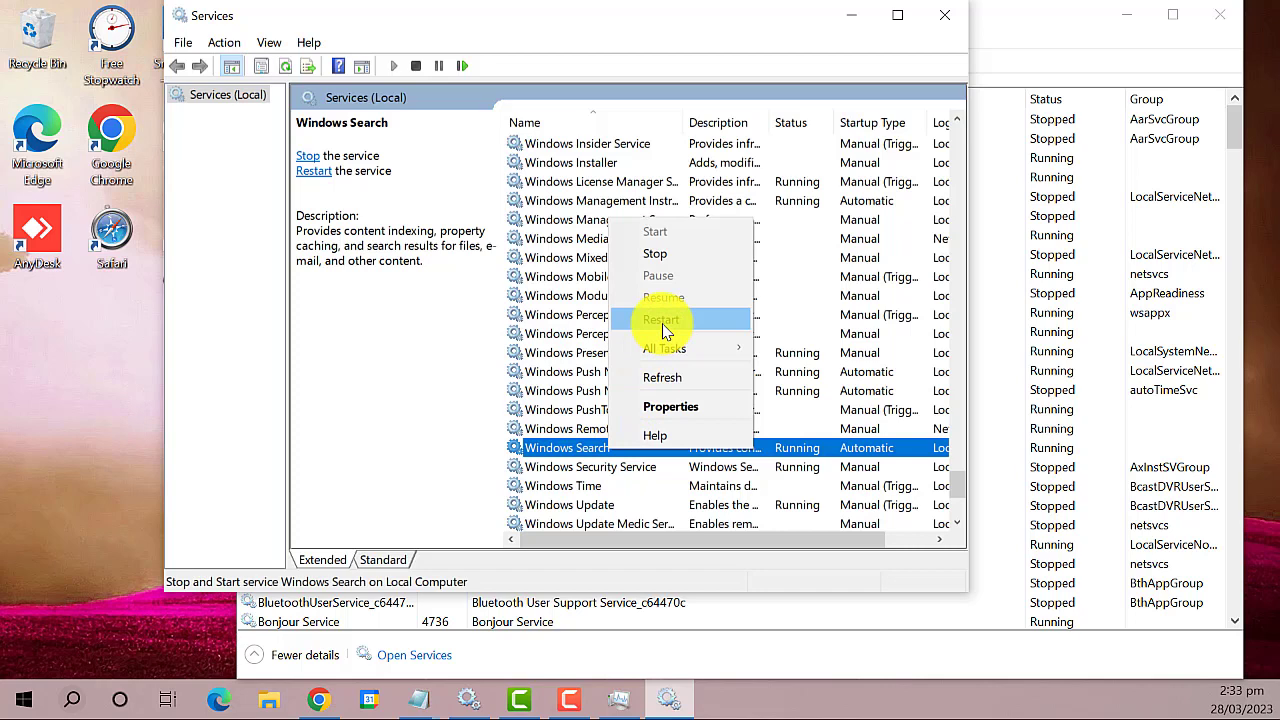
left_click(661, 319)
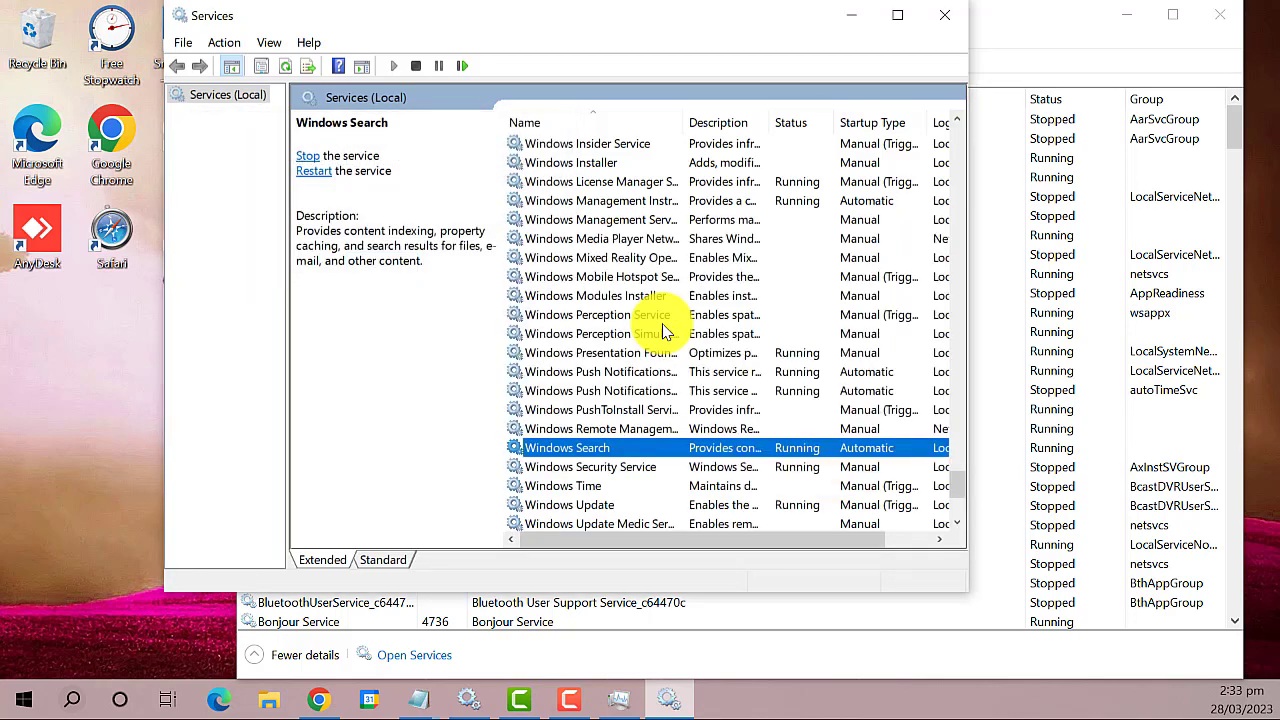
mouse_move(912, 45)
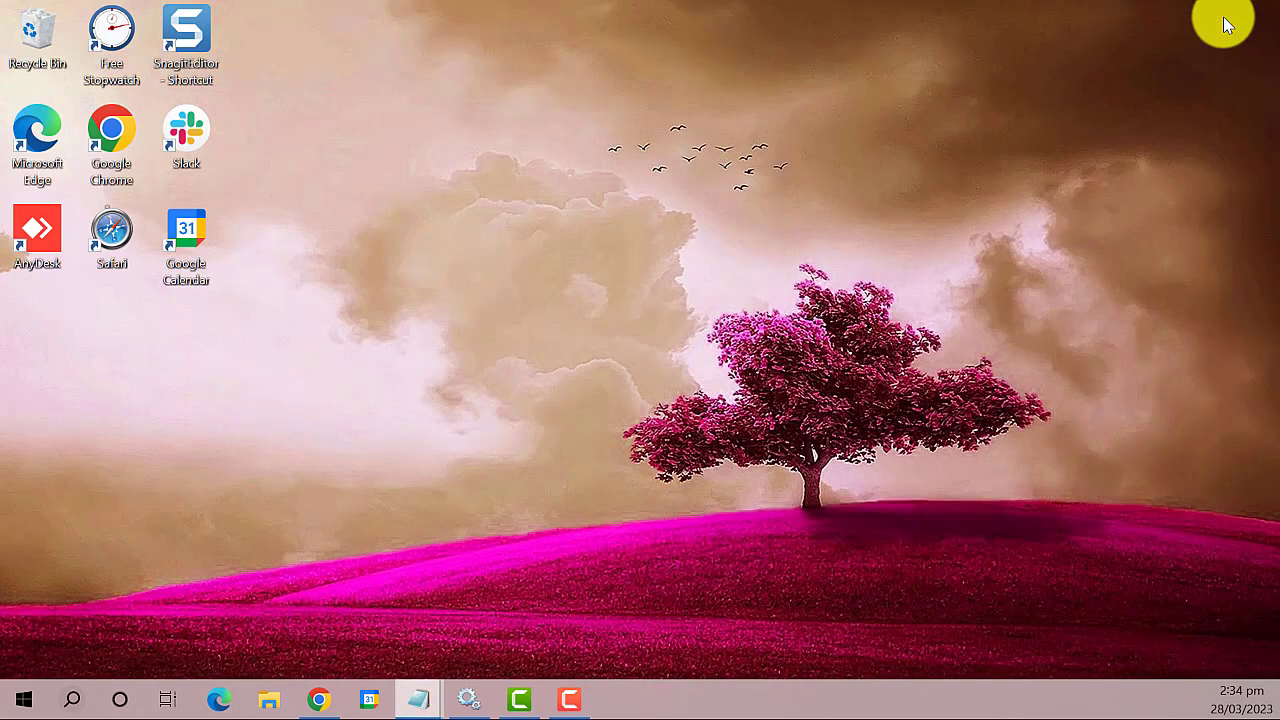
mouse_move(478, 458)
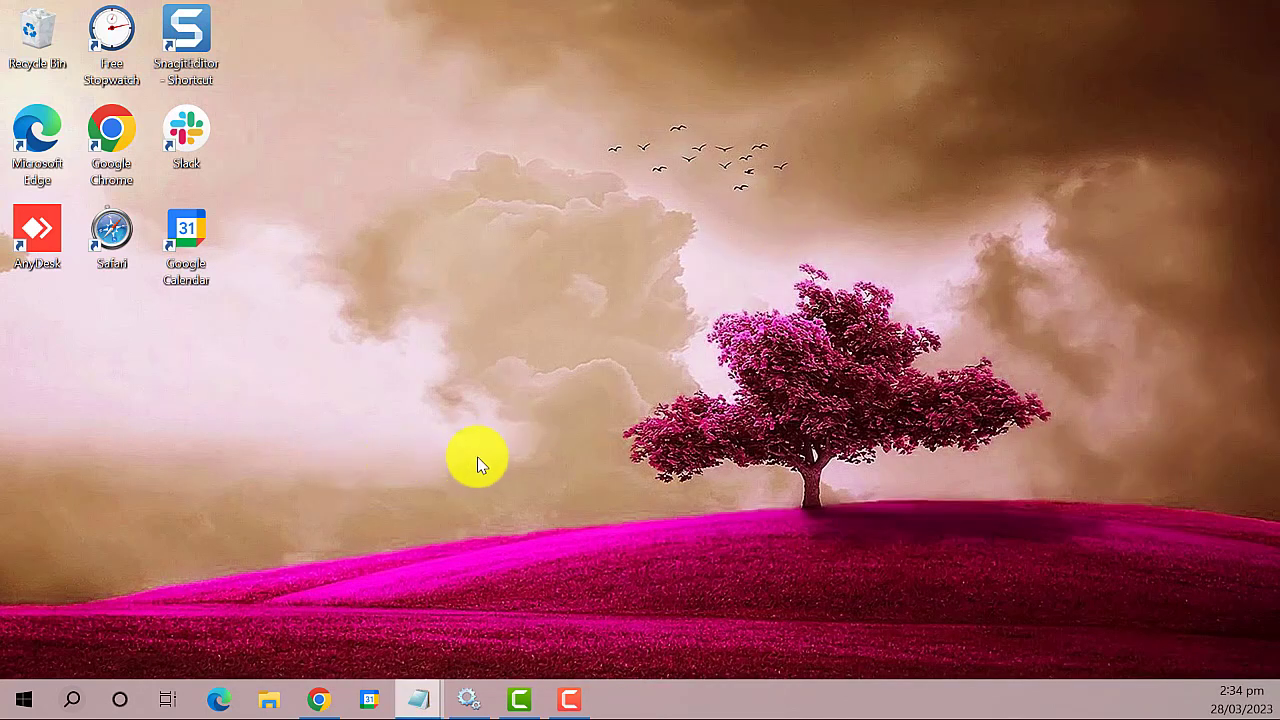
Step: Open the Run dialog with Win+R and enter 'control'
key("win+r")
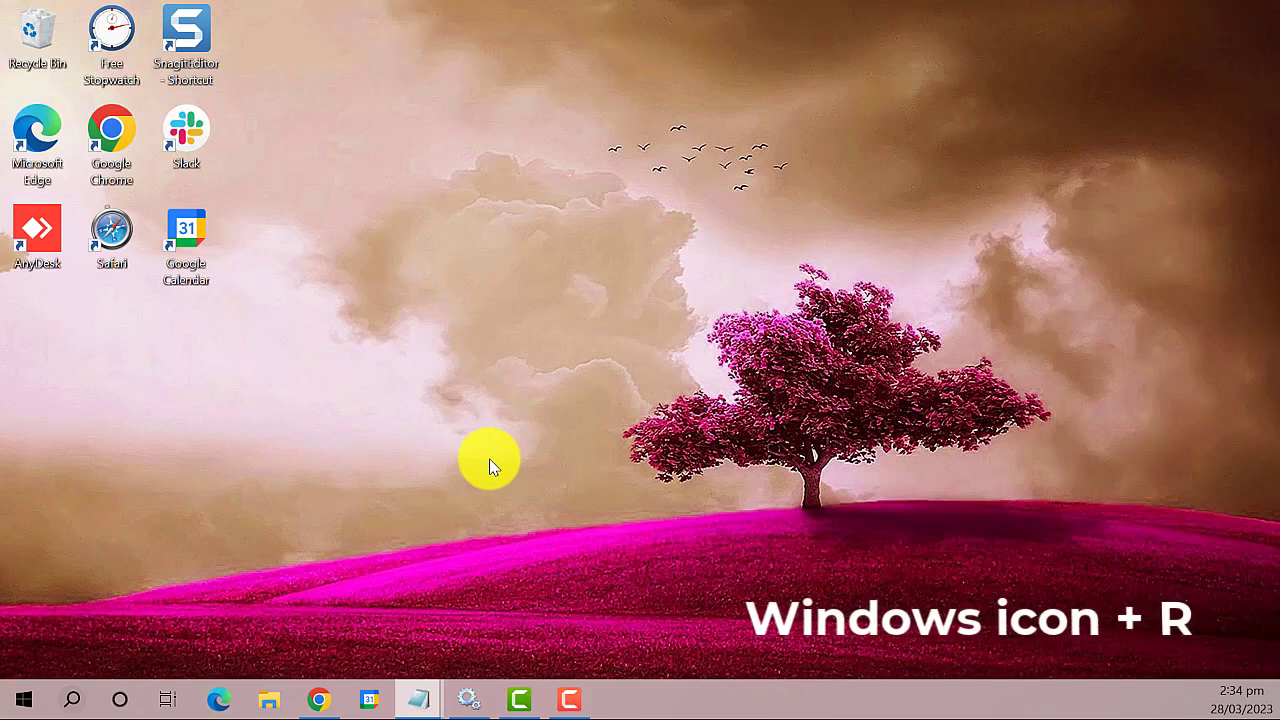
key("Win+r")
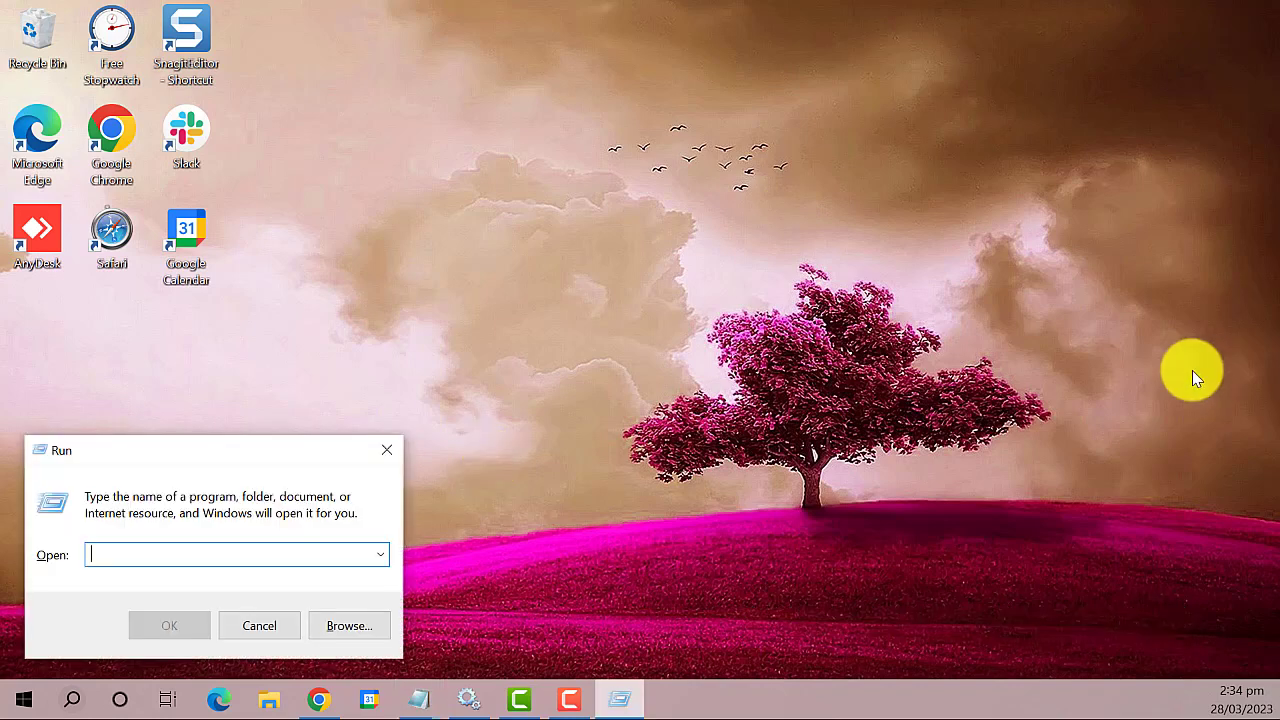
mouse_move(290, 665)
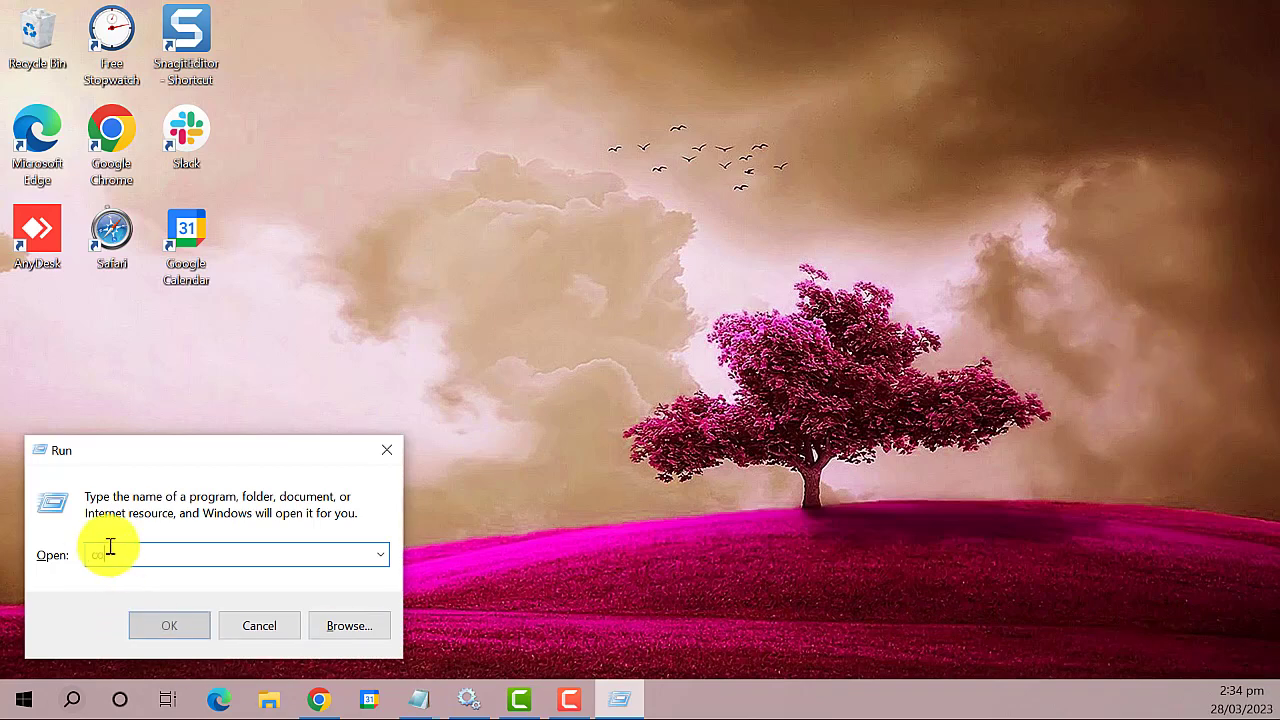
type("control")
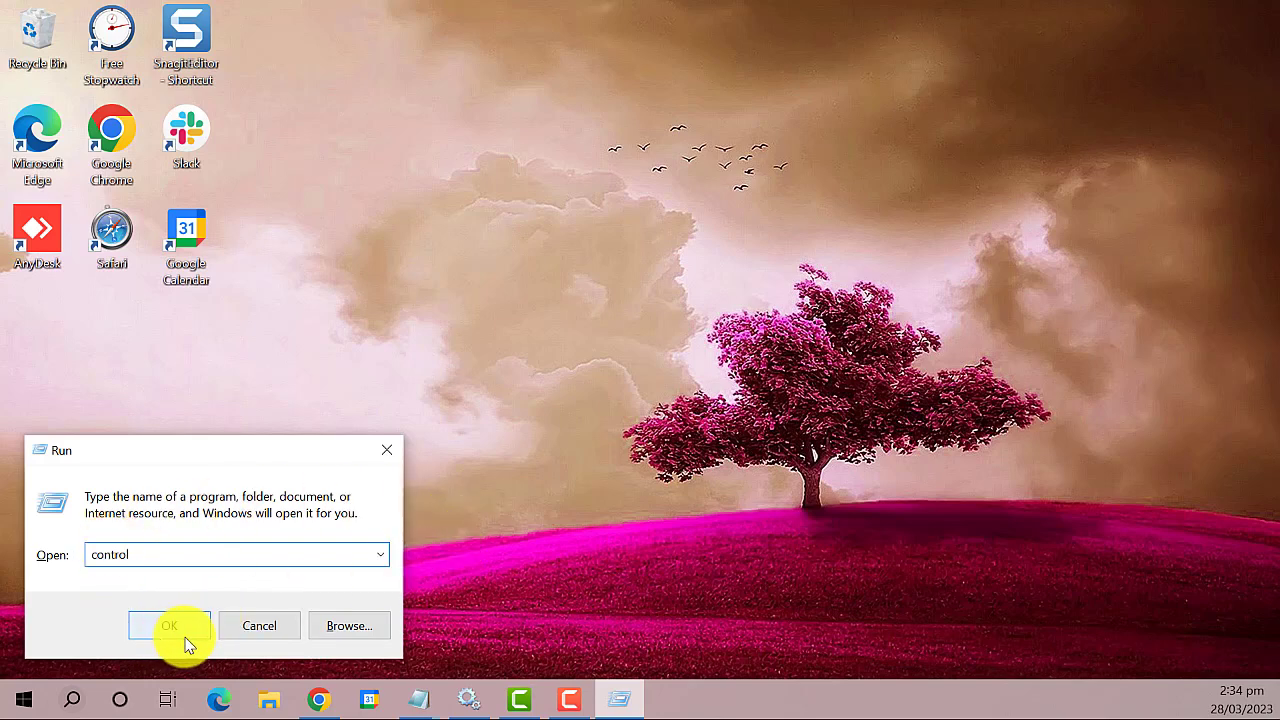
Step: Launch Control Panel and view all items as large icons
left_click(170, 625)
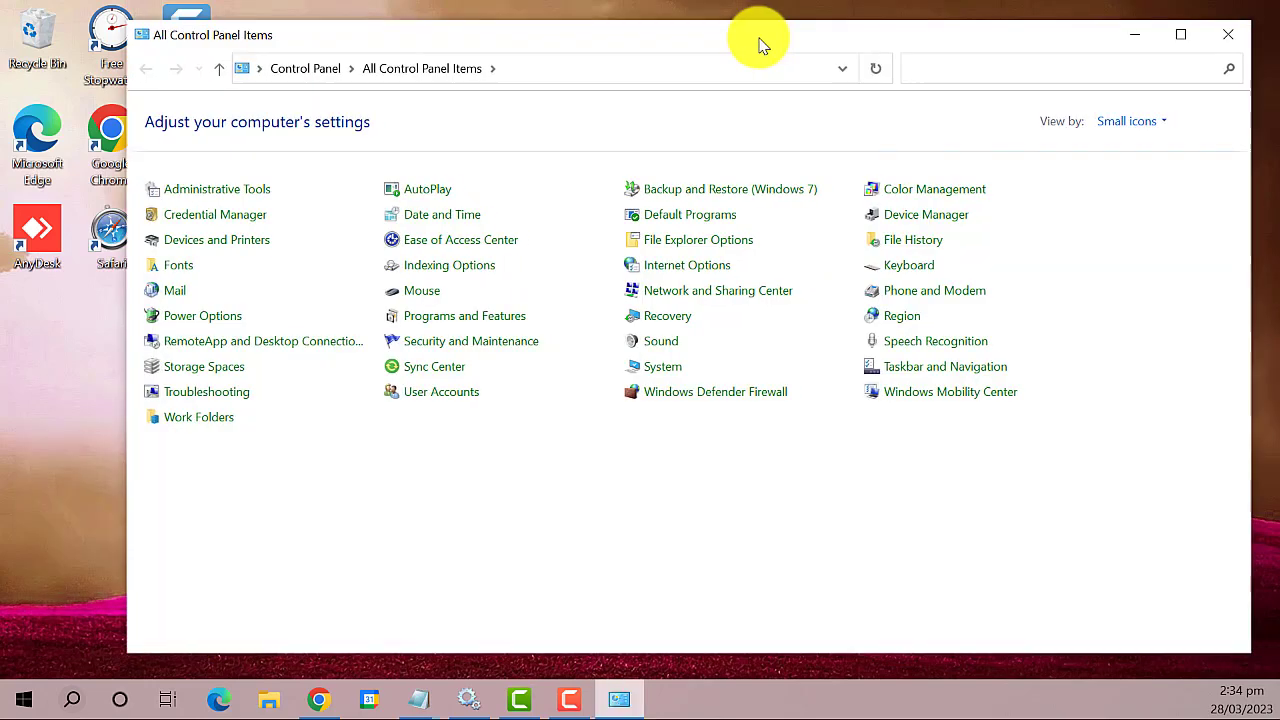
left_click(1127, 121)
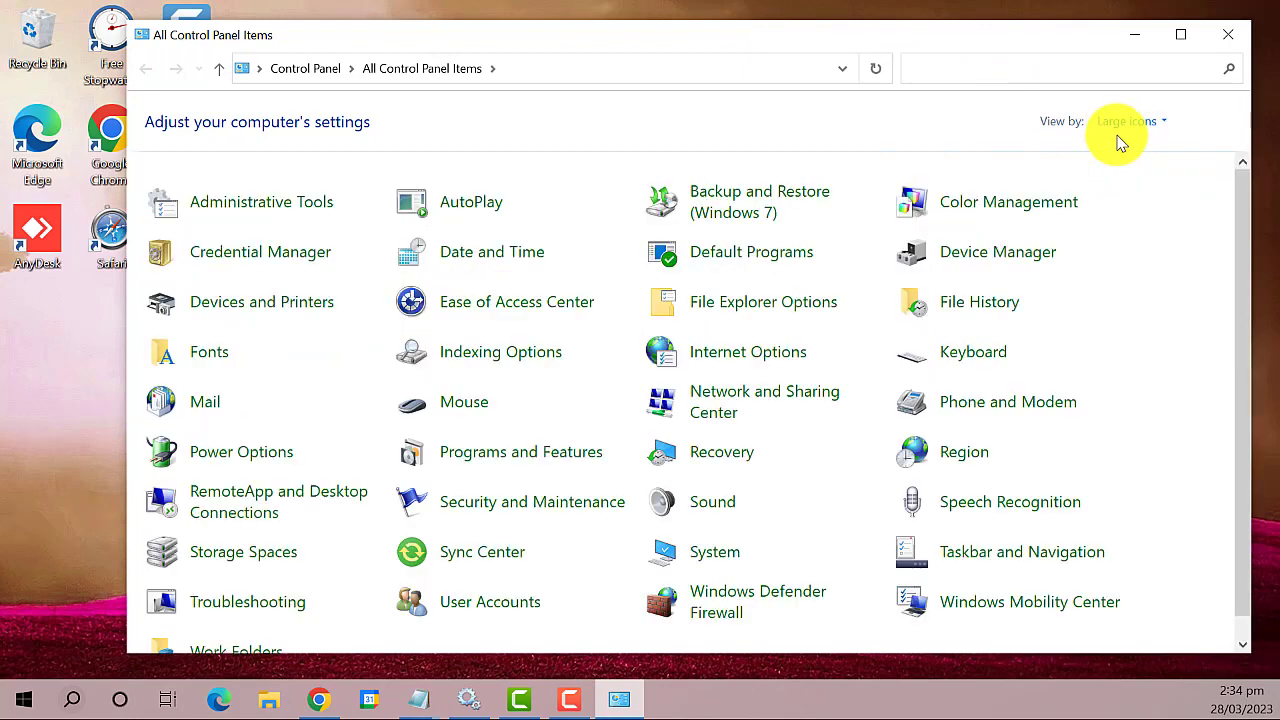
mouse_move(1207, 288)
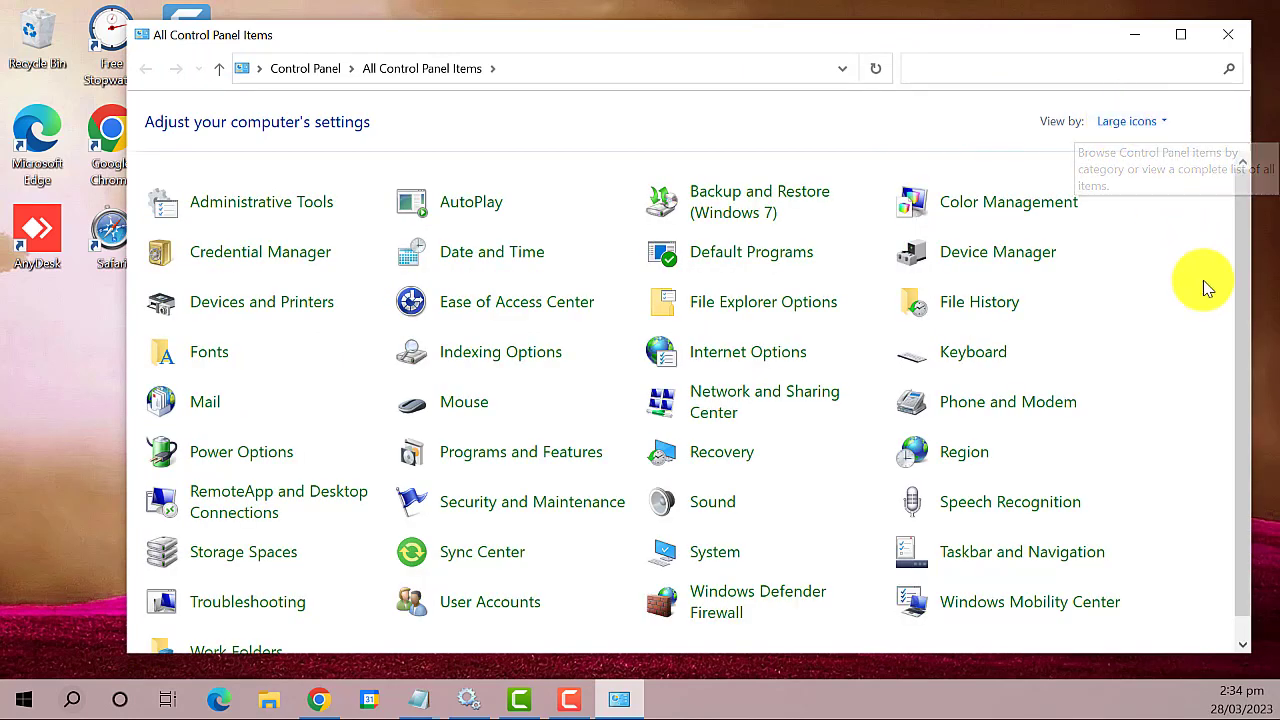
mouse_move(290, 252)
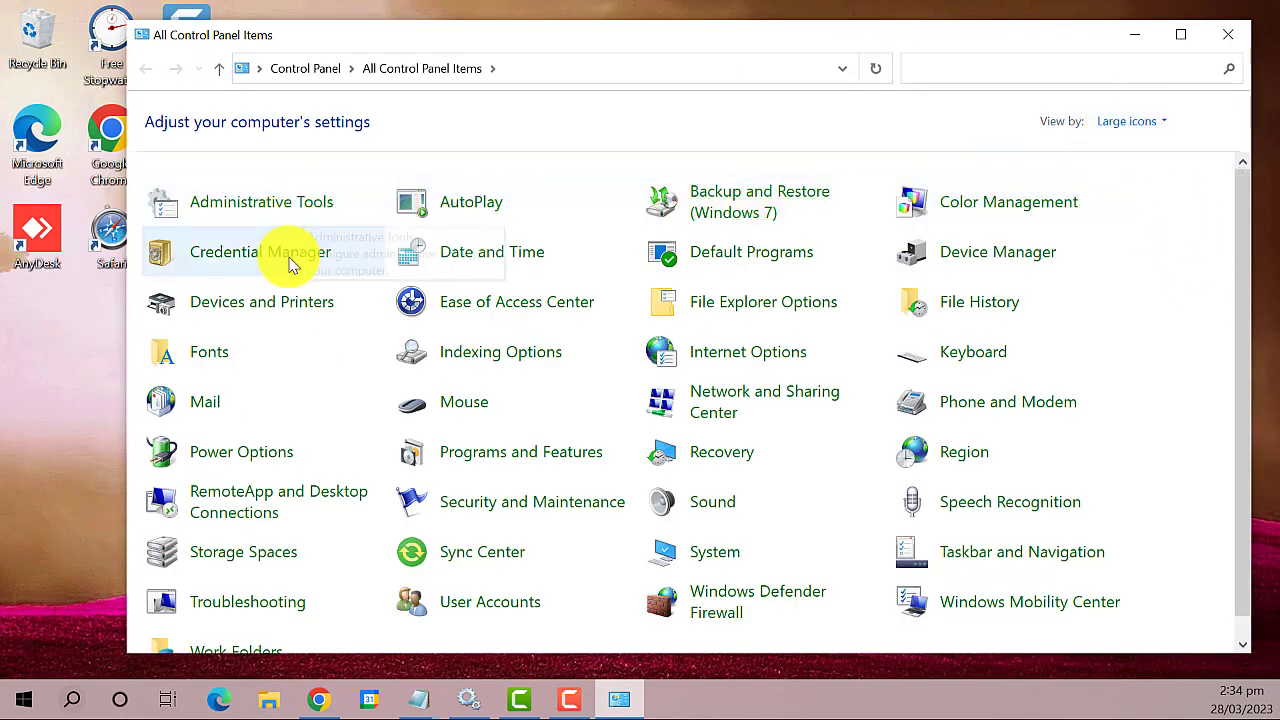
mouse_move(500, 352)
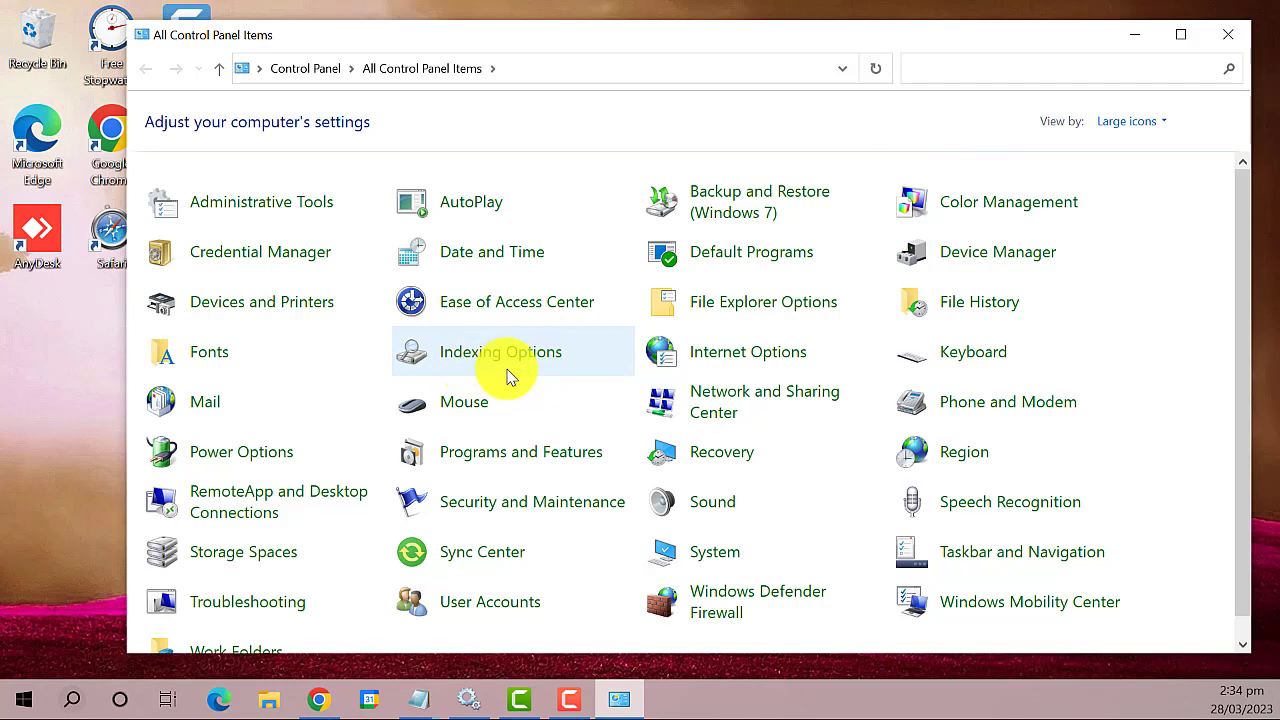
Step: Rebuild the search index from Indexing Options' Advanced settings
double_click(500, 352)
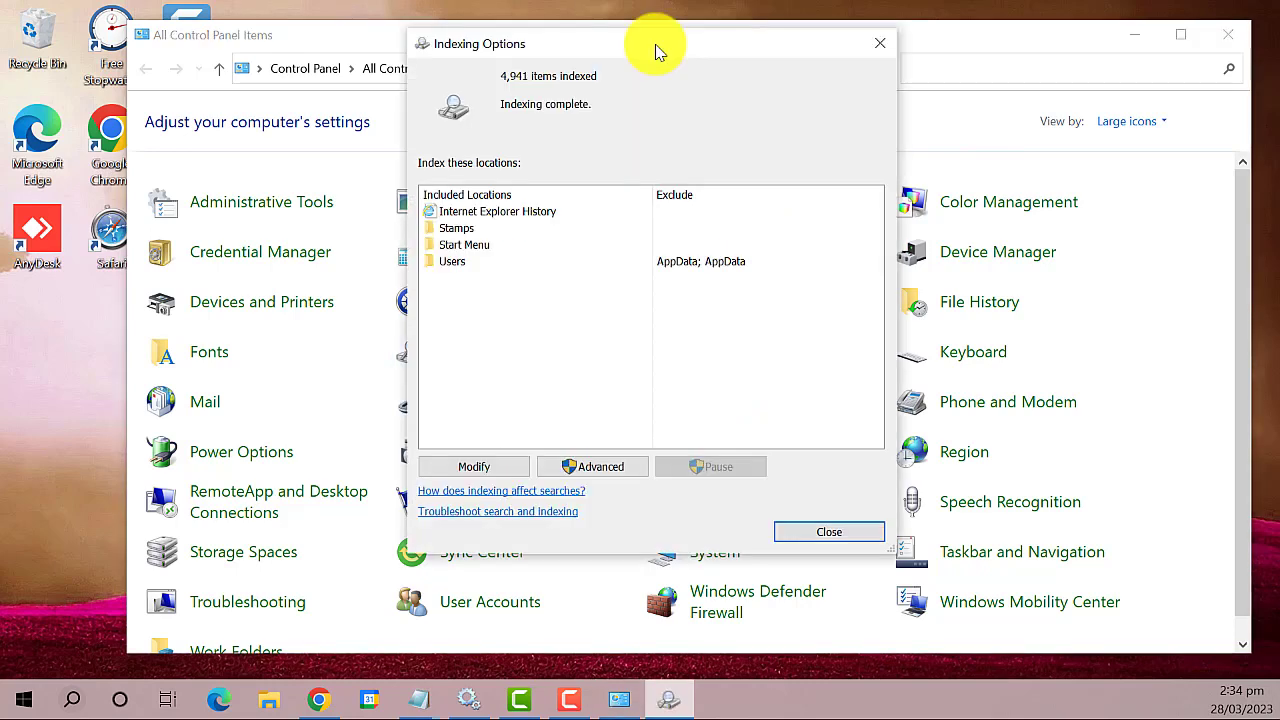
mouse_move(530, 475)
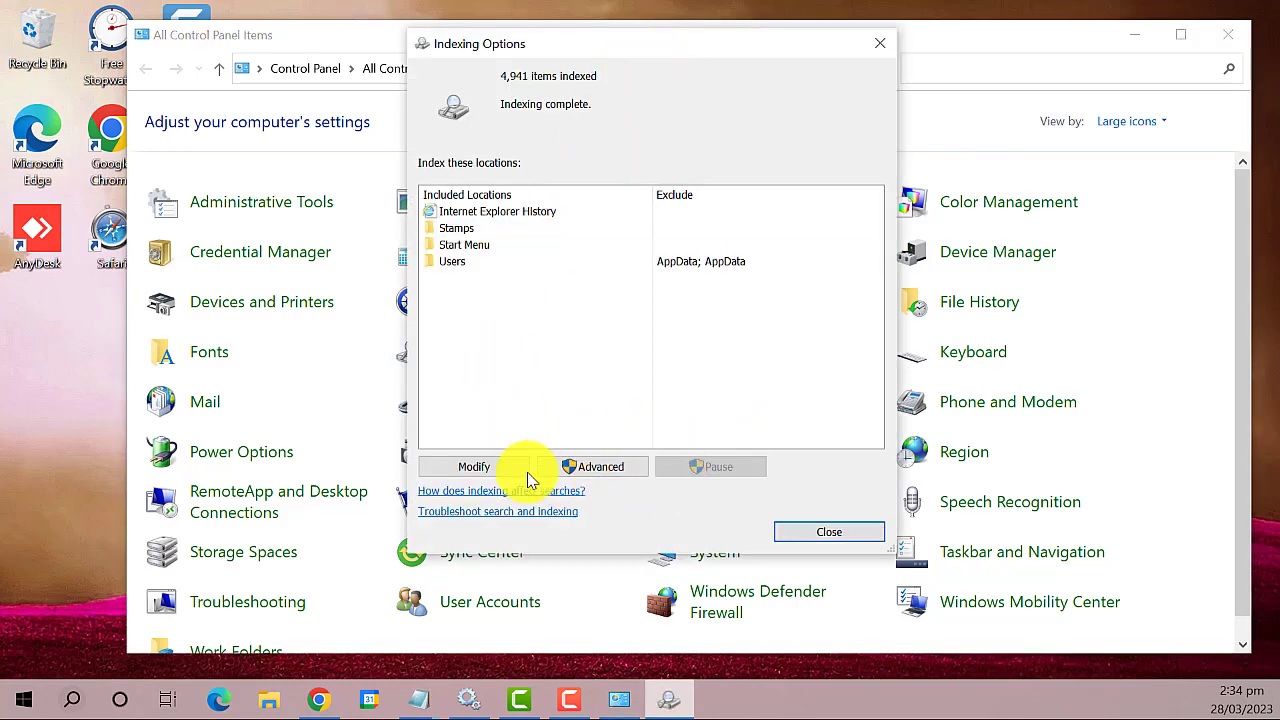
left_click(593, 466)
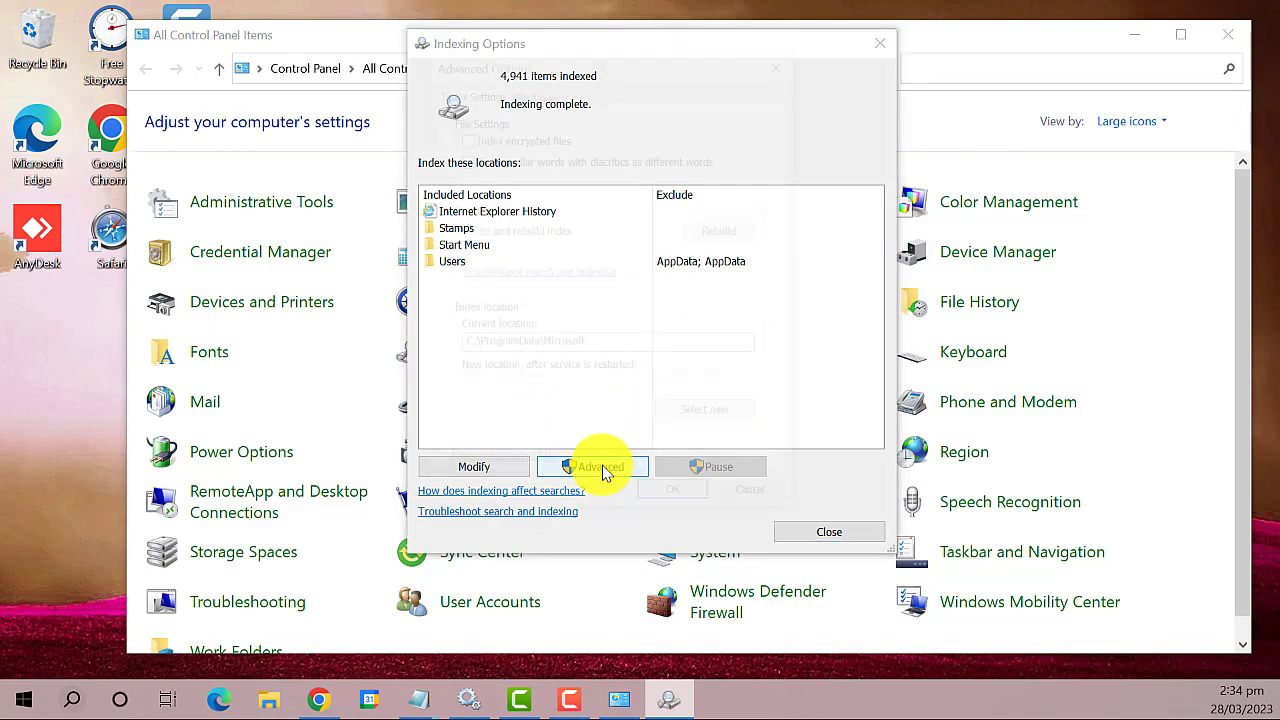
left_click(592, 466)
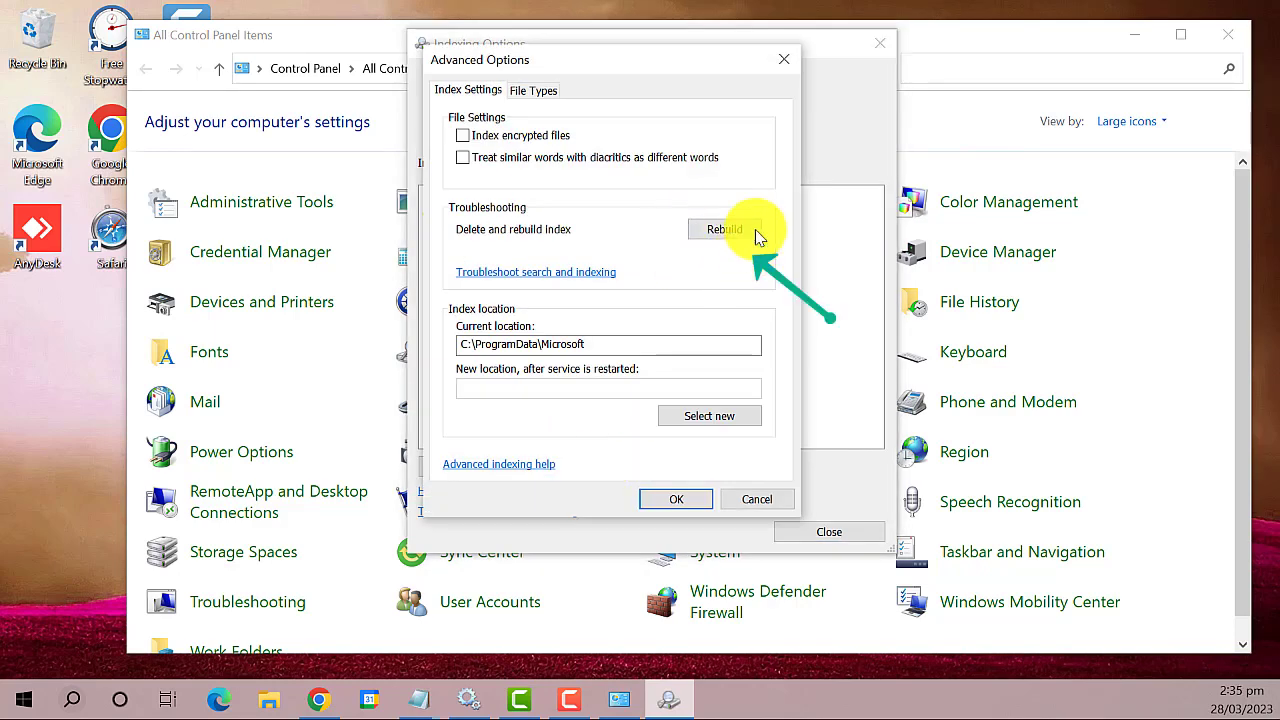
left_click(723, 229)
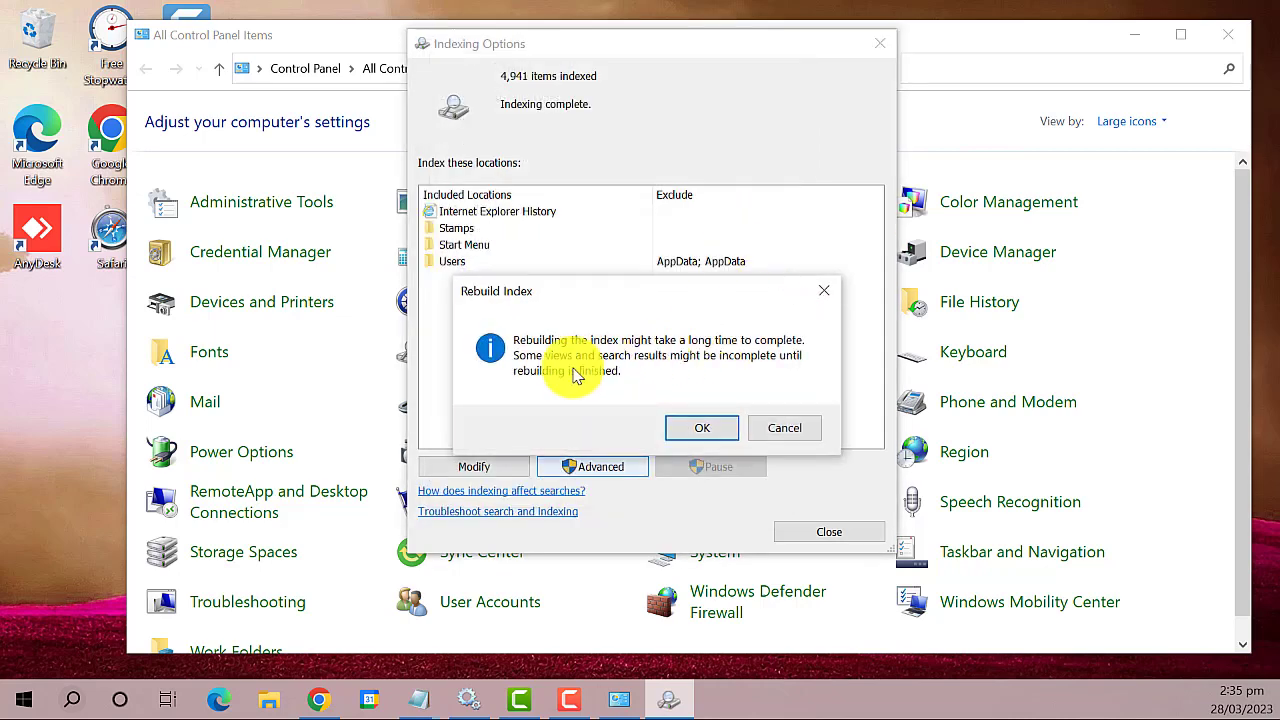
mouse_move(701, 427)
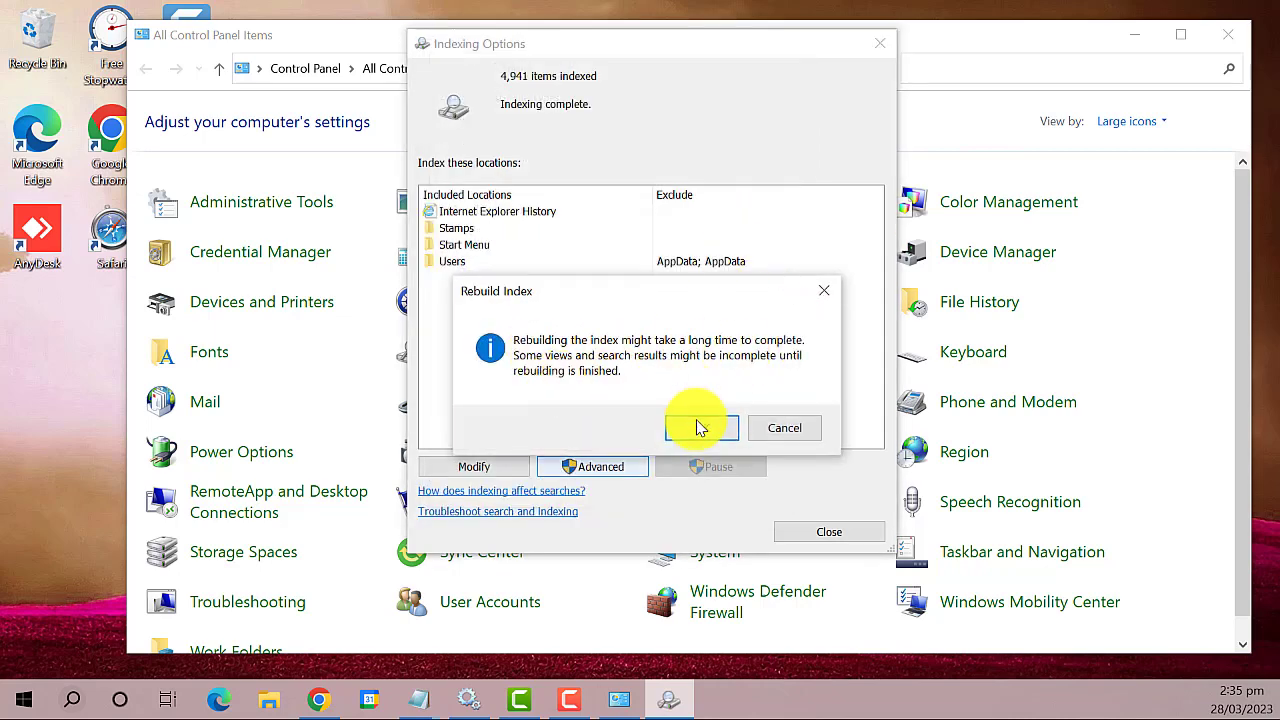
left_click(700, 427)
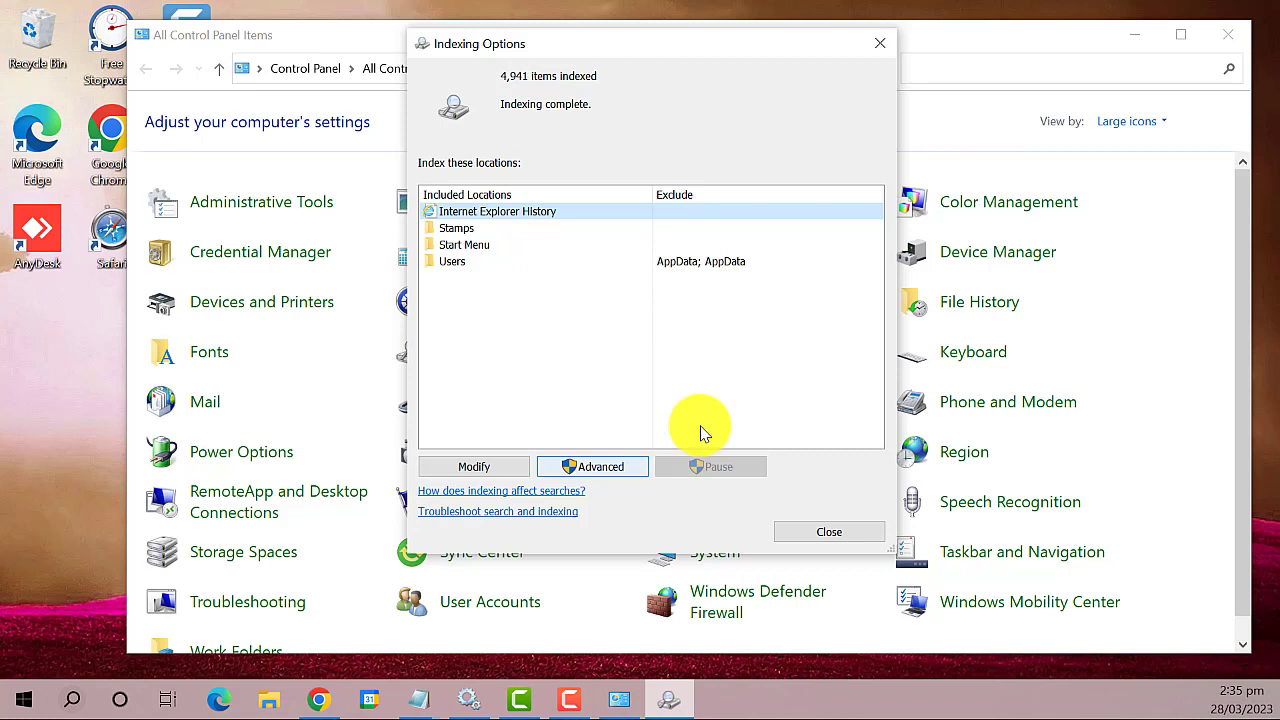
mouse_move(700, 425)
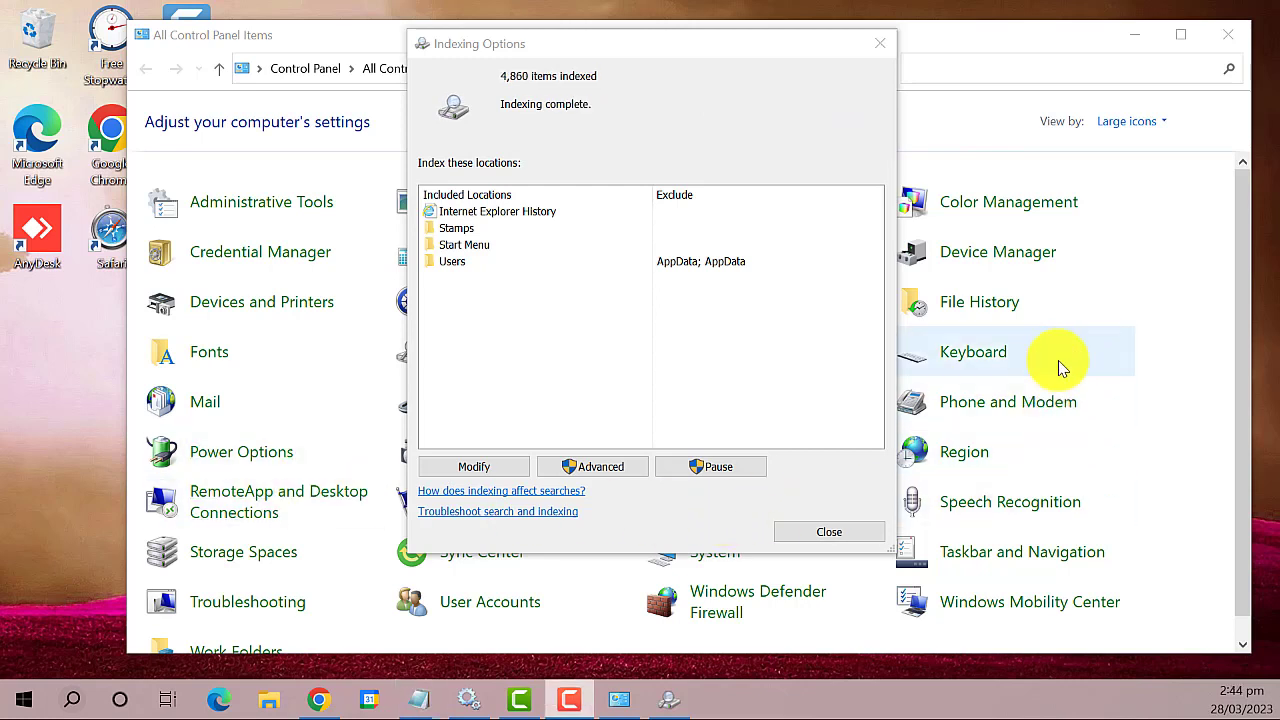
mouse_move(495, 125)
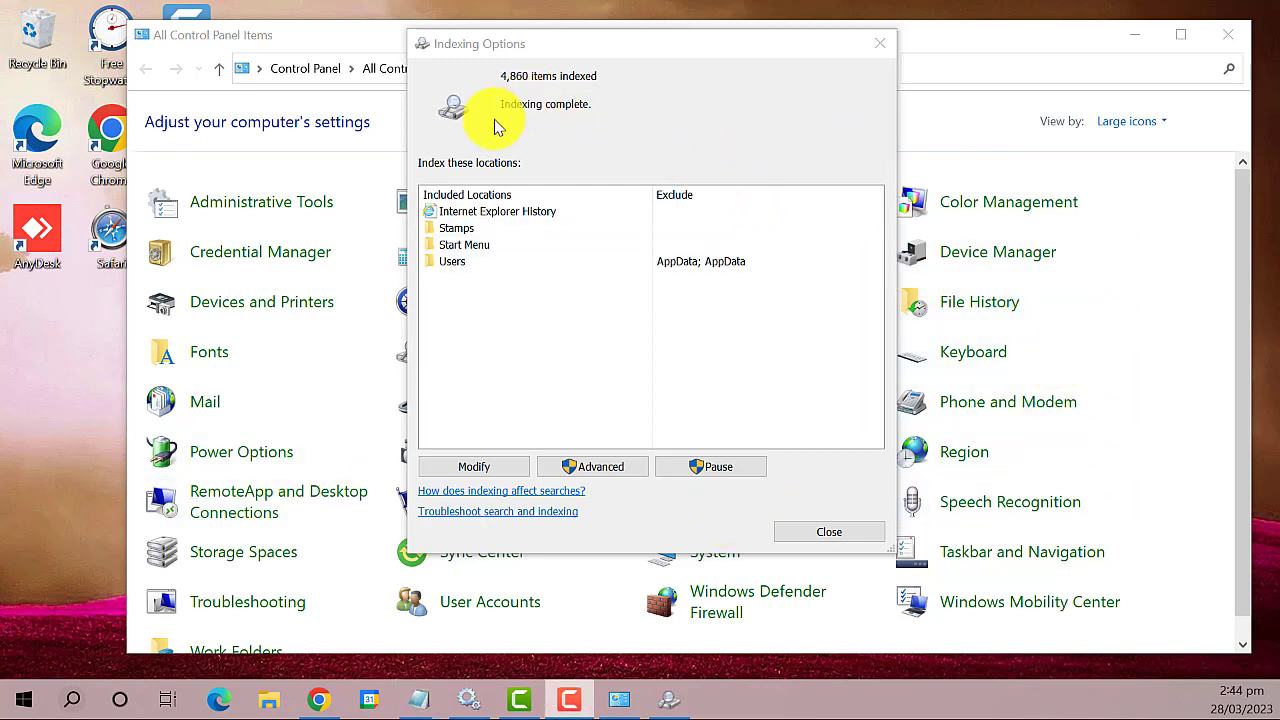
mouse_move(829, 531)
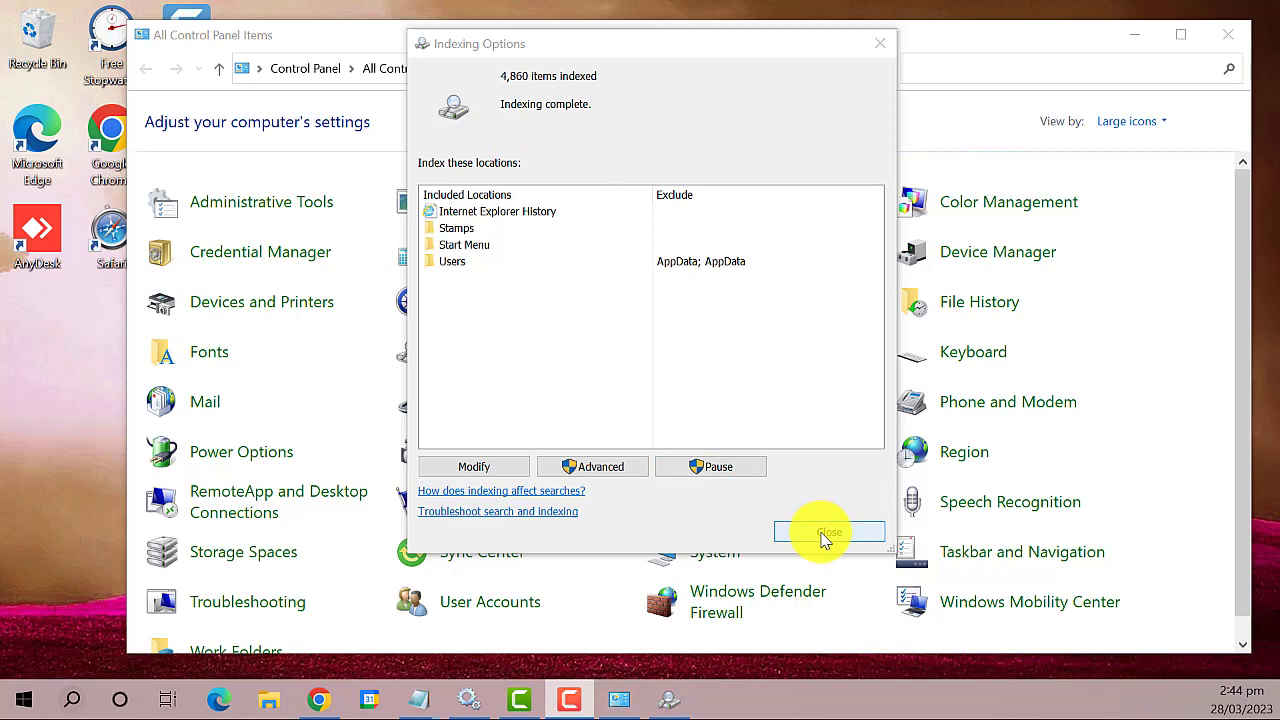
Step: Close Indexing Options and Control Panel
left_click(829, 531)
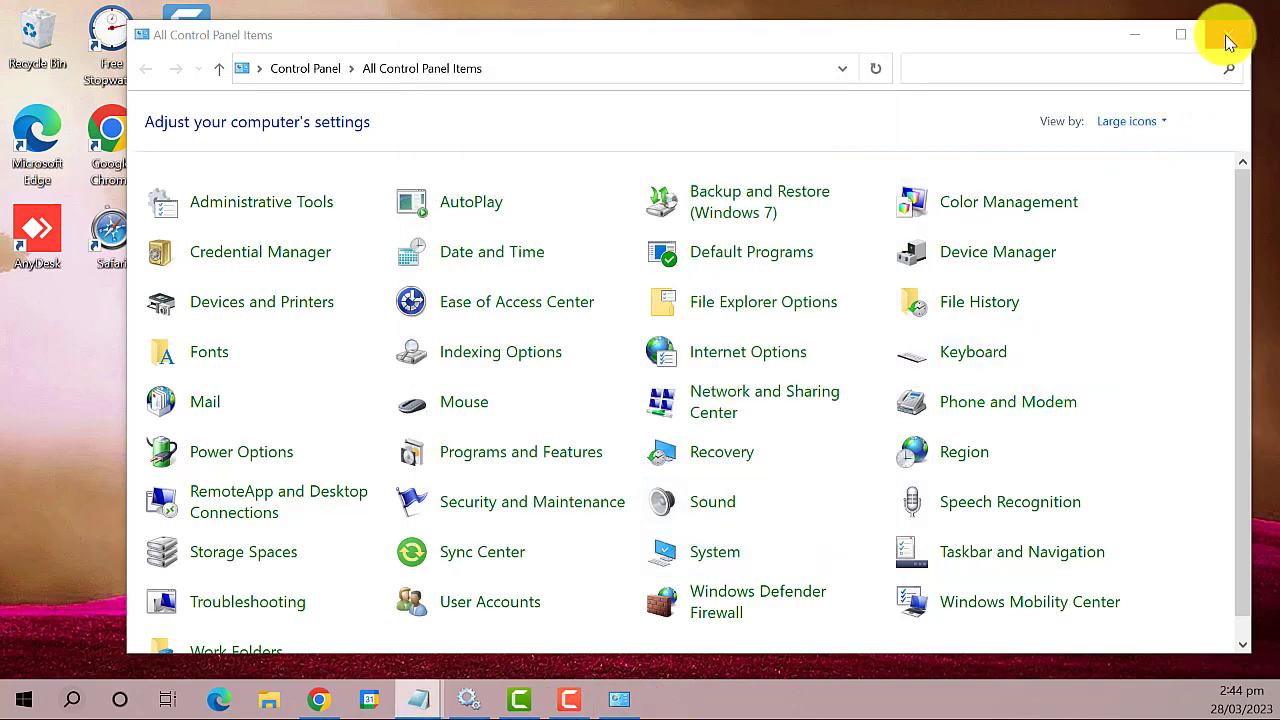
left_click(1228, 33)
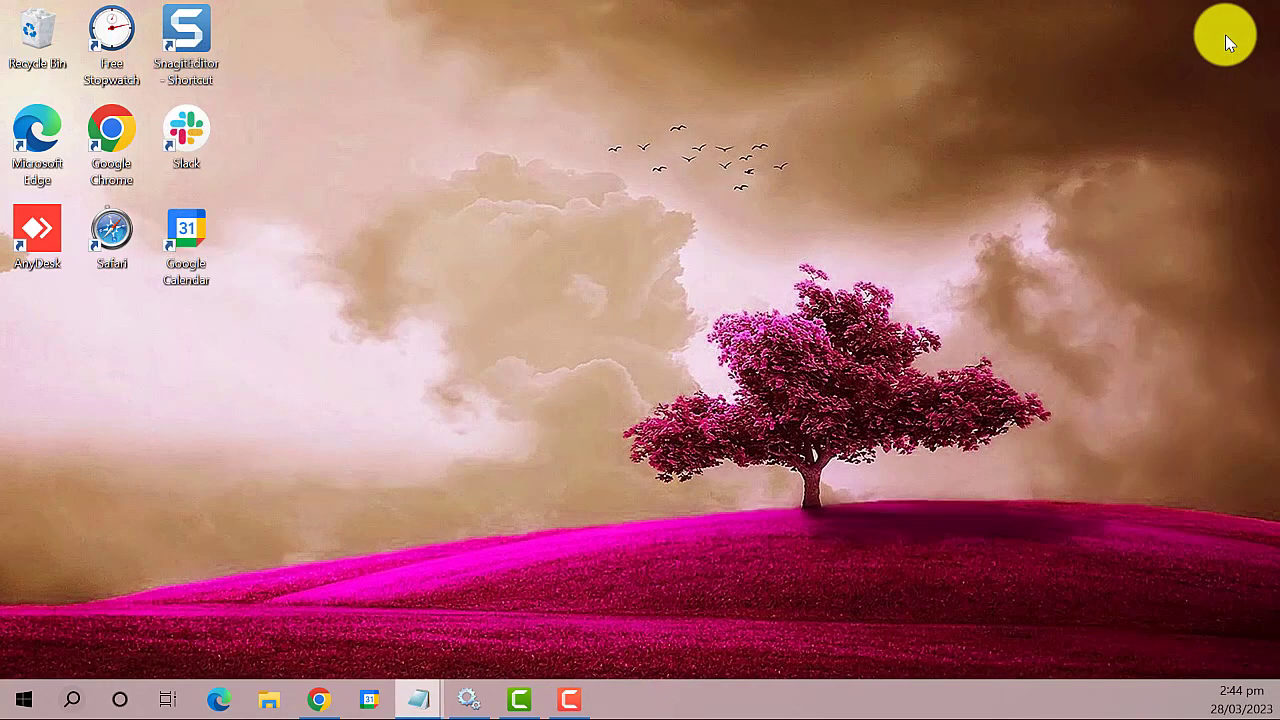
mouse_move(252, 468)
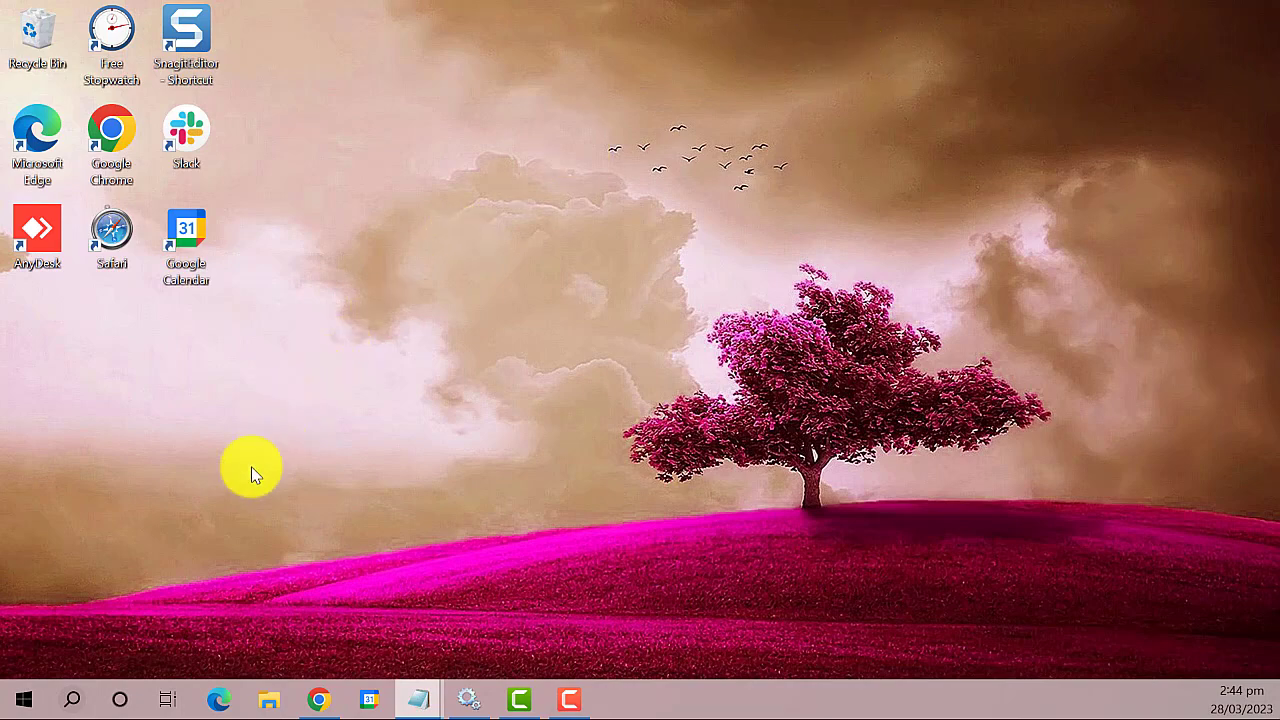
Step: Choose Restart from the Start menu's Power options
left_click(20, 699)
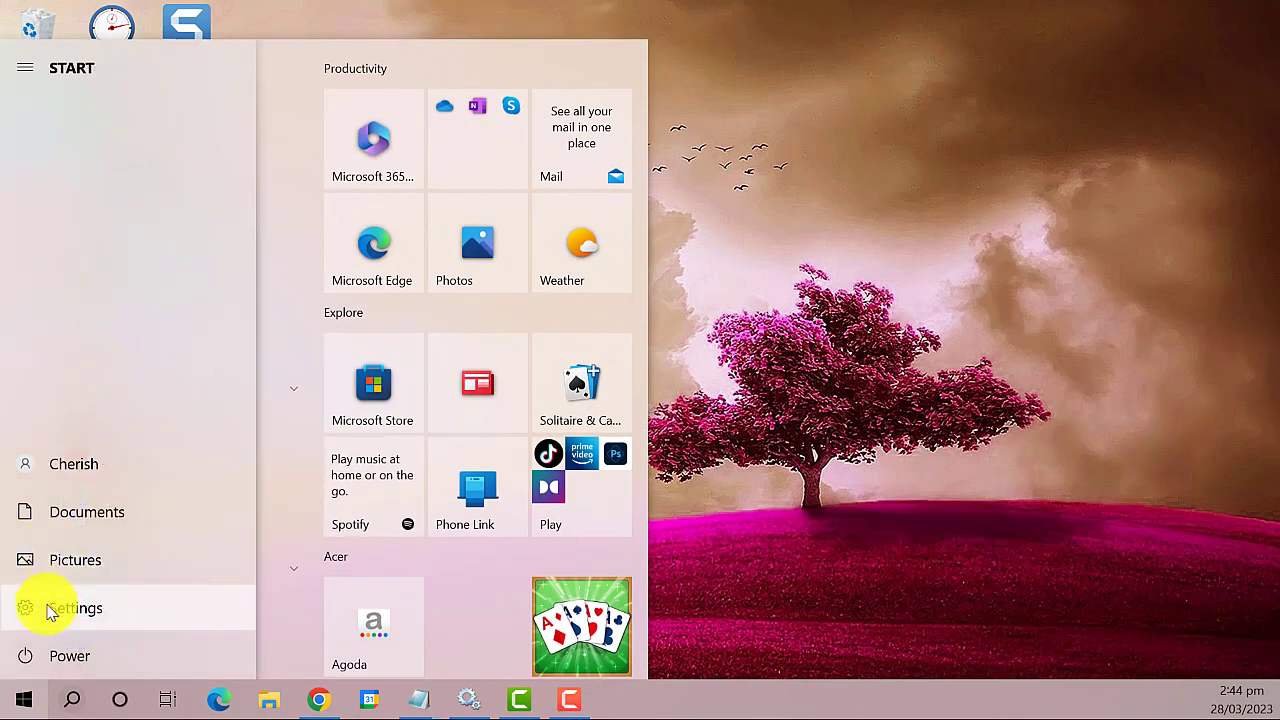
left_click(69, 655)
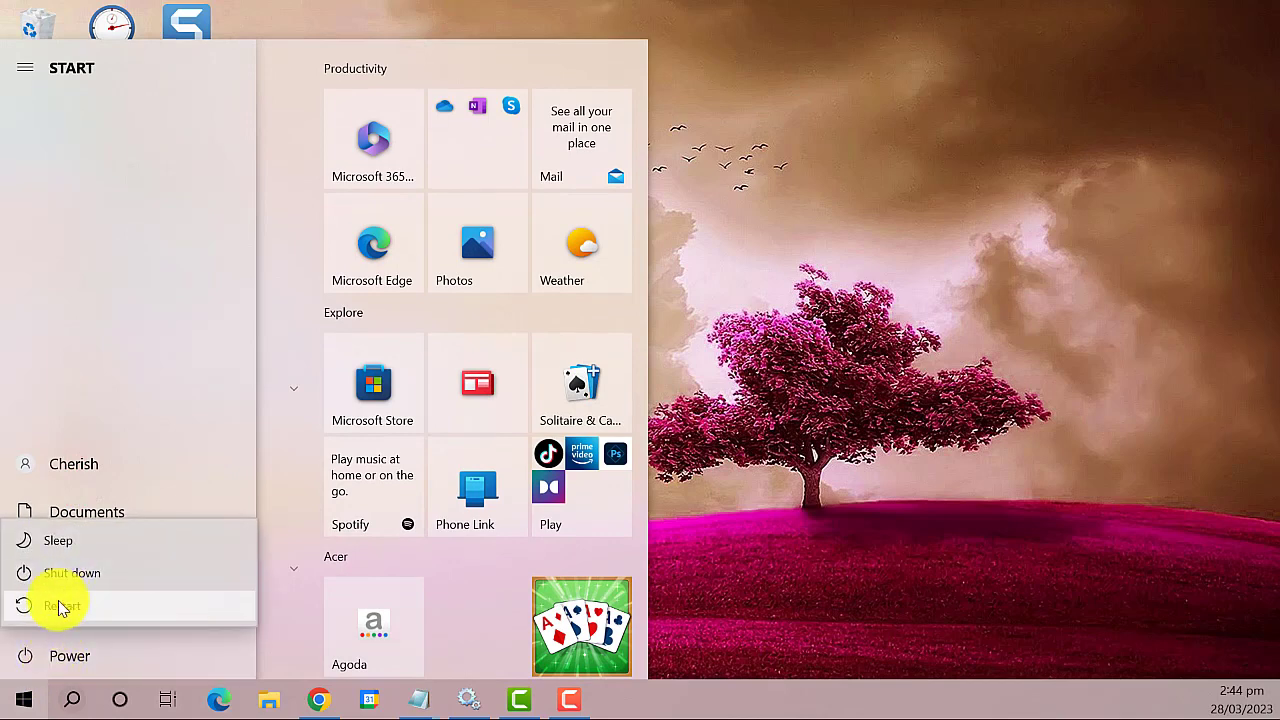
left_click(63, 605)
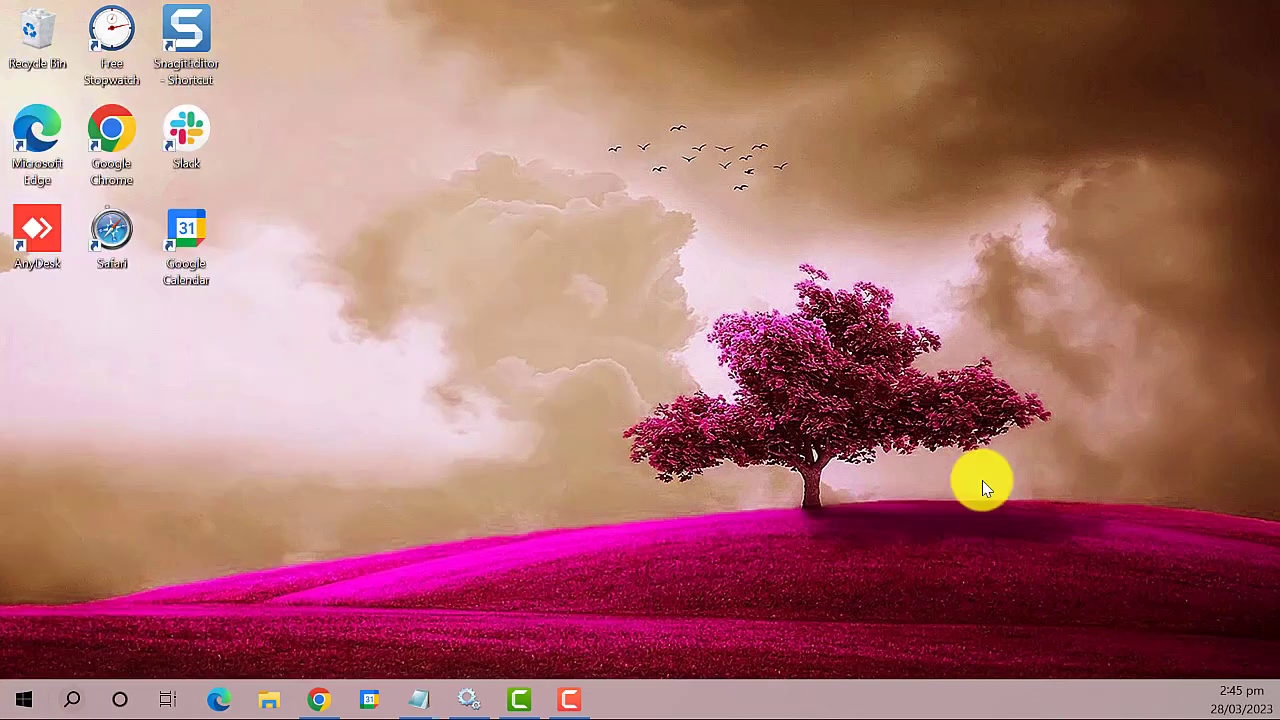